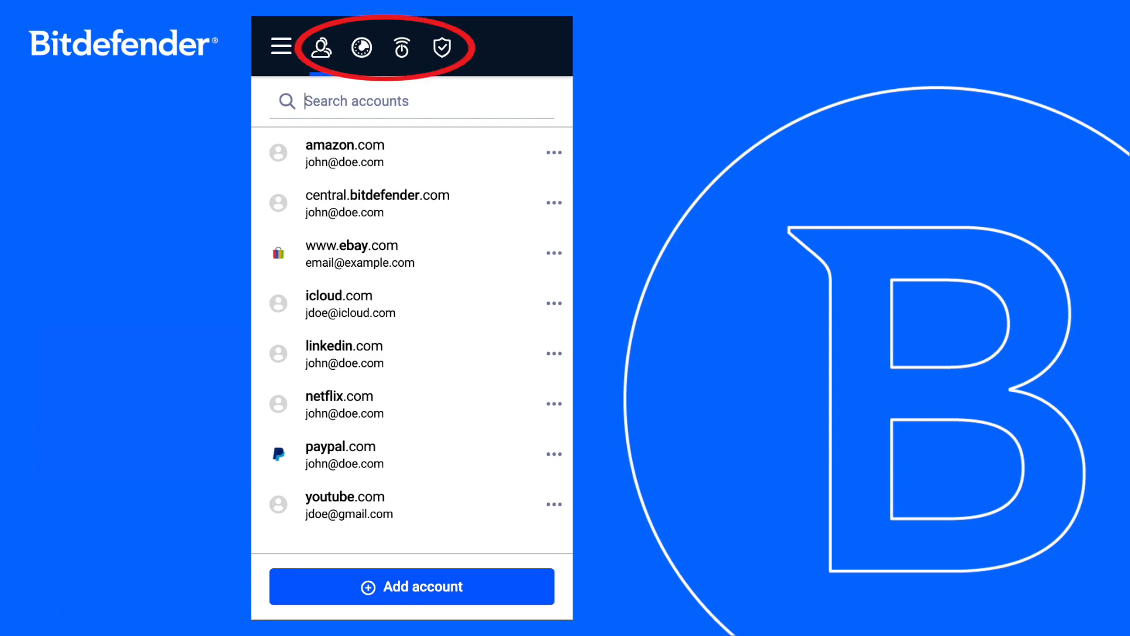
# Step through Accounts, Generate password and Secure Me, landing on the Security report.
pyautogui.click(322, 50)
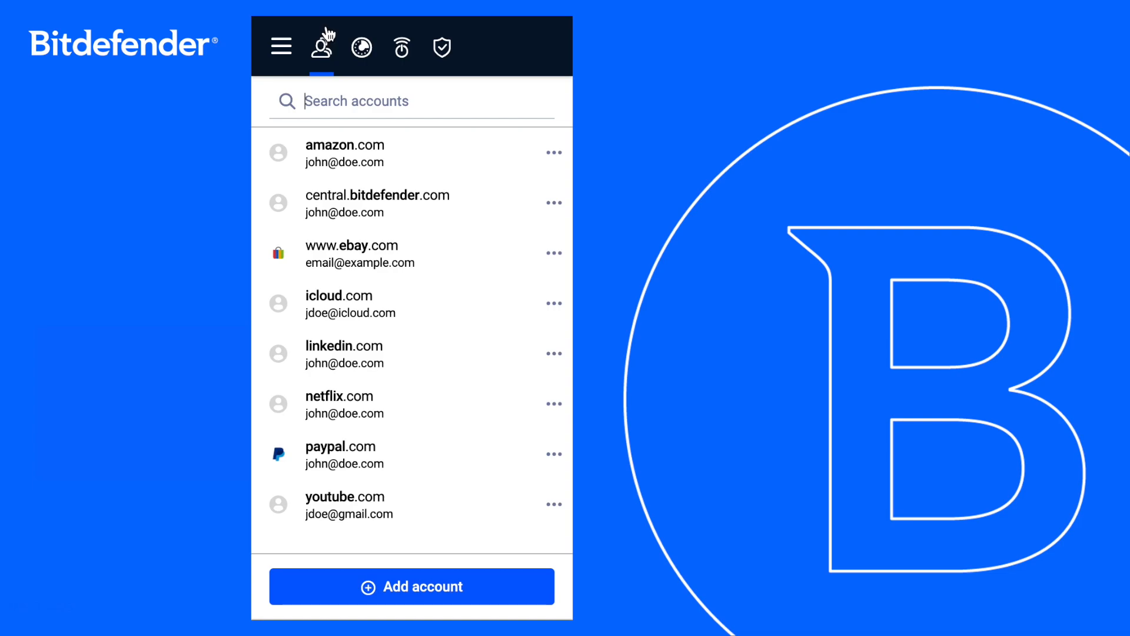
pyautogui.click(360, 46)
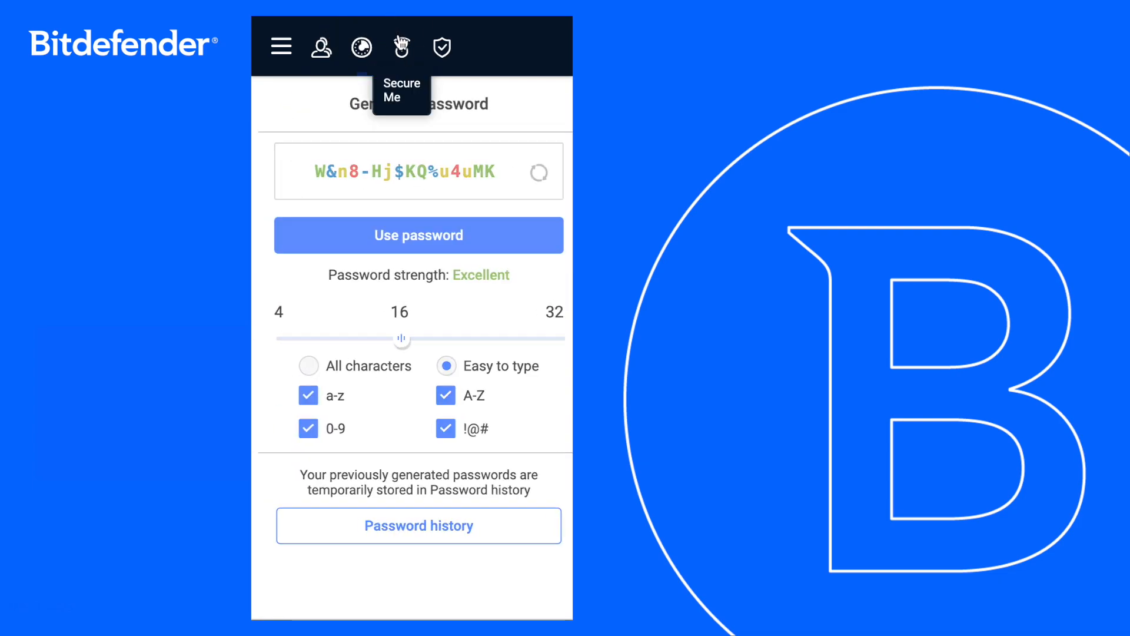
pyautogui.click(400, 47)
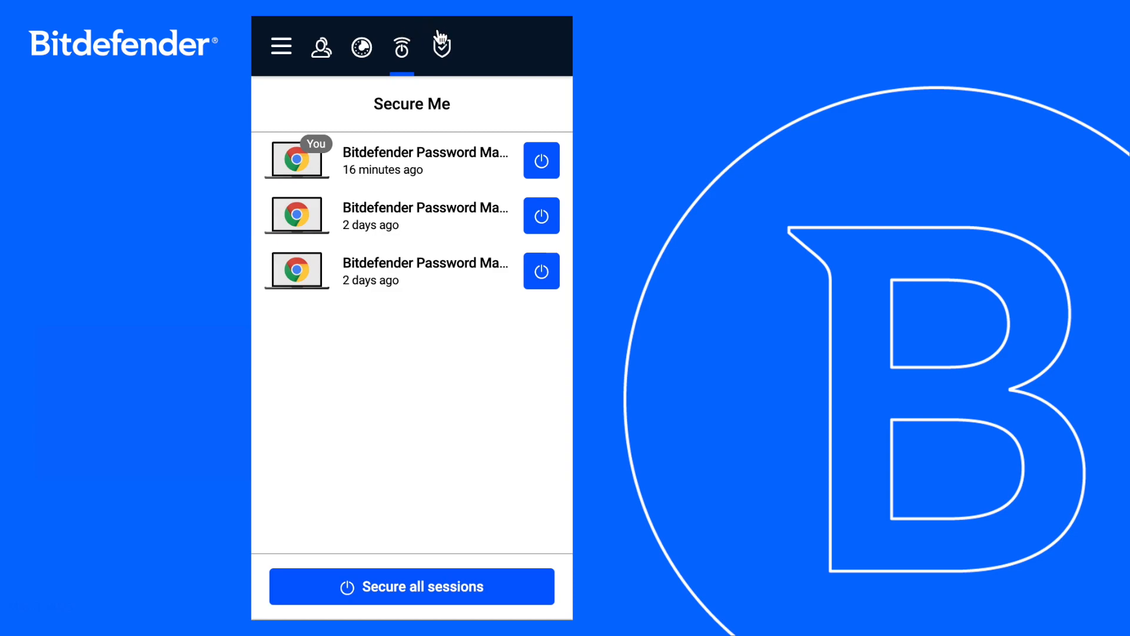
pyautogui.click(441, 47)
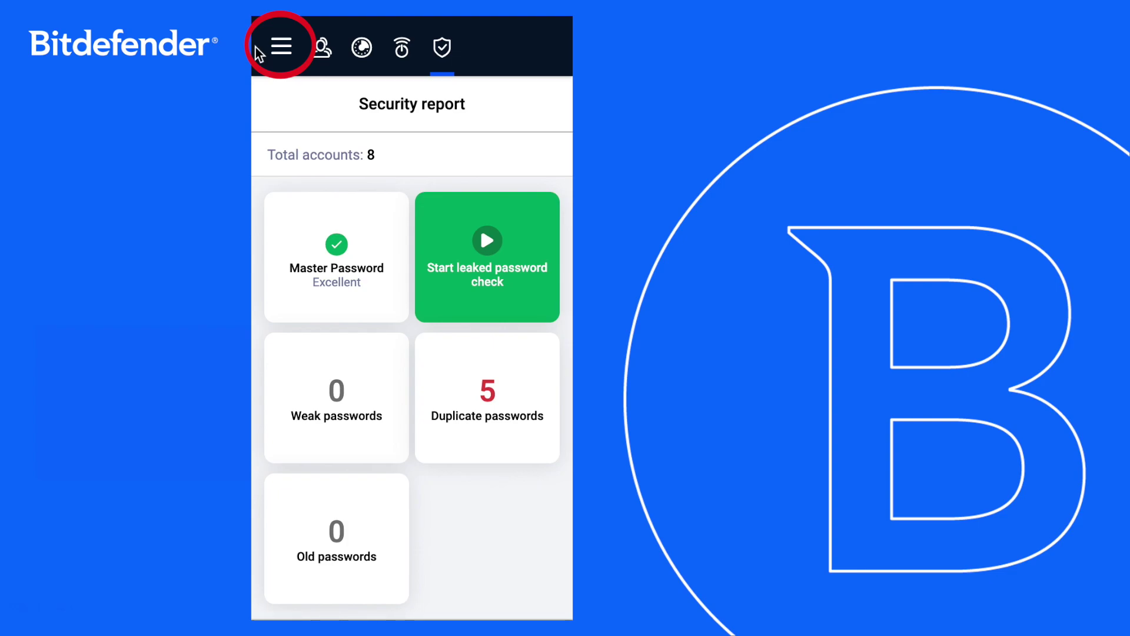
# Search the accounts list for 'gmail', then clear the search to show all eight logins.
pyautogui.click(281, 47)
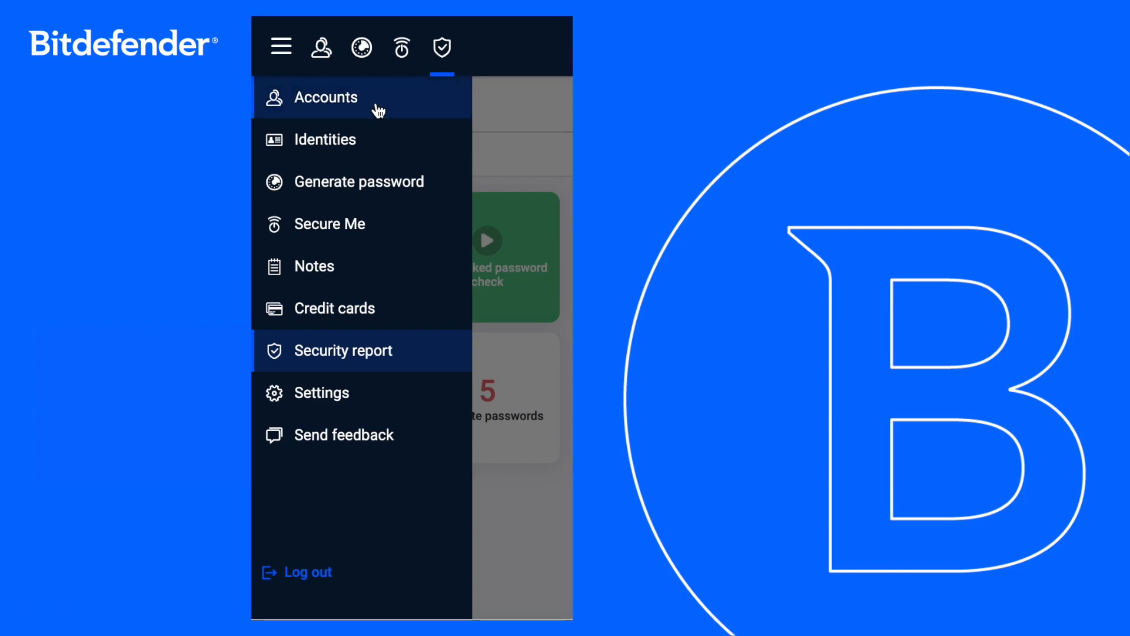
pyautogui.click(325, 96)
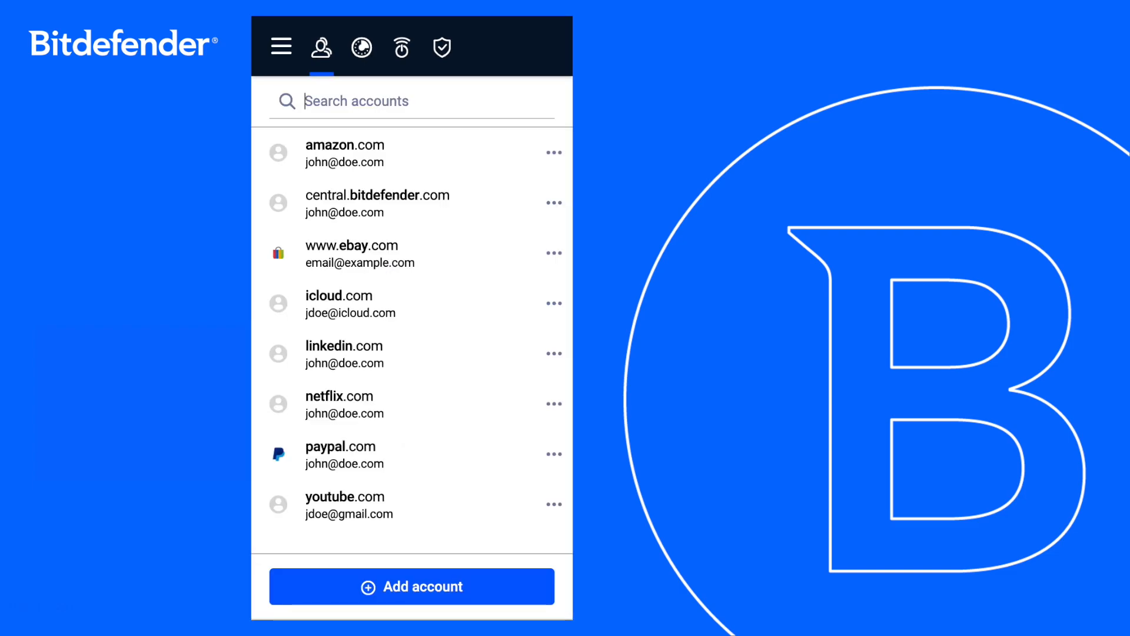
pyautogui.write('gmail')
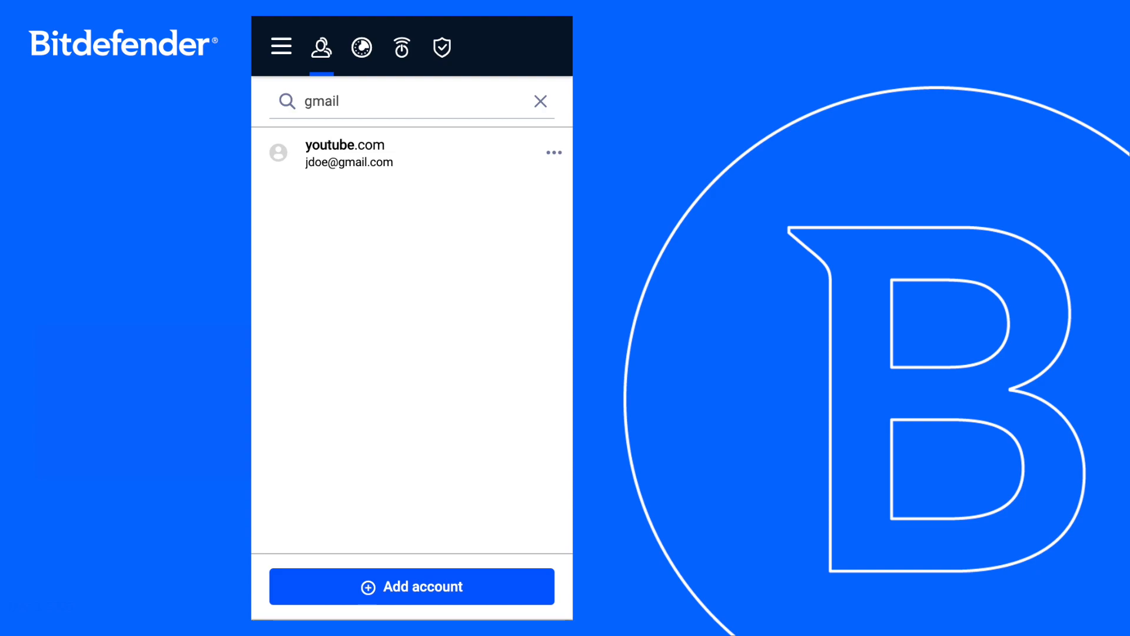
pyautogui.click(361, 101)
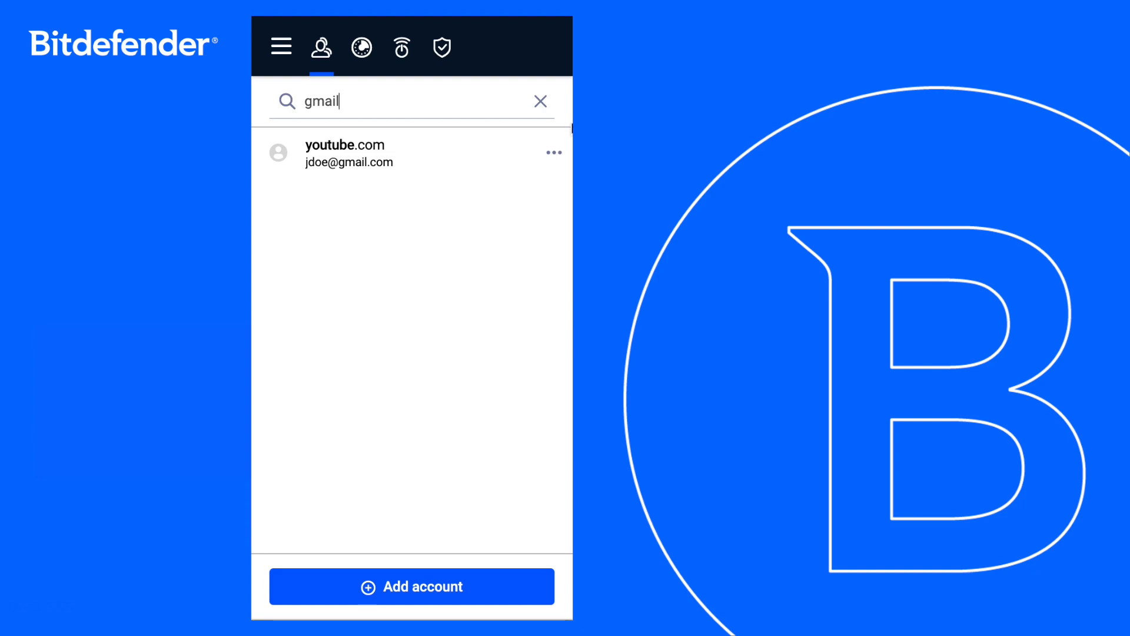
pyautogui.click(541, 102)
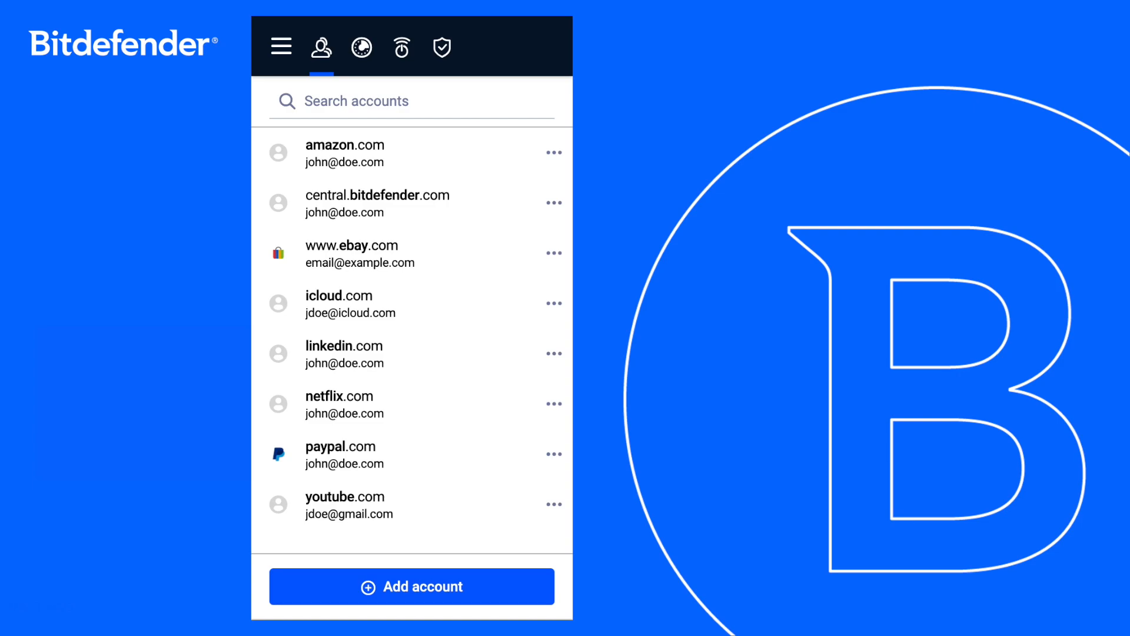
pyautogui.click(412, 587)
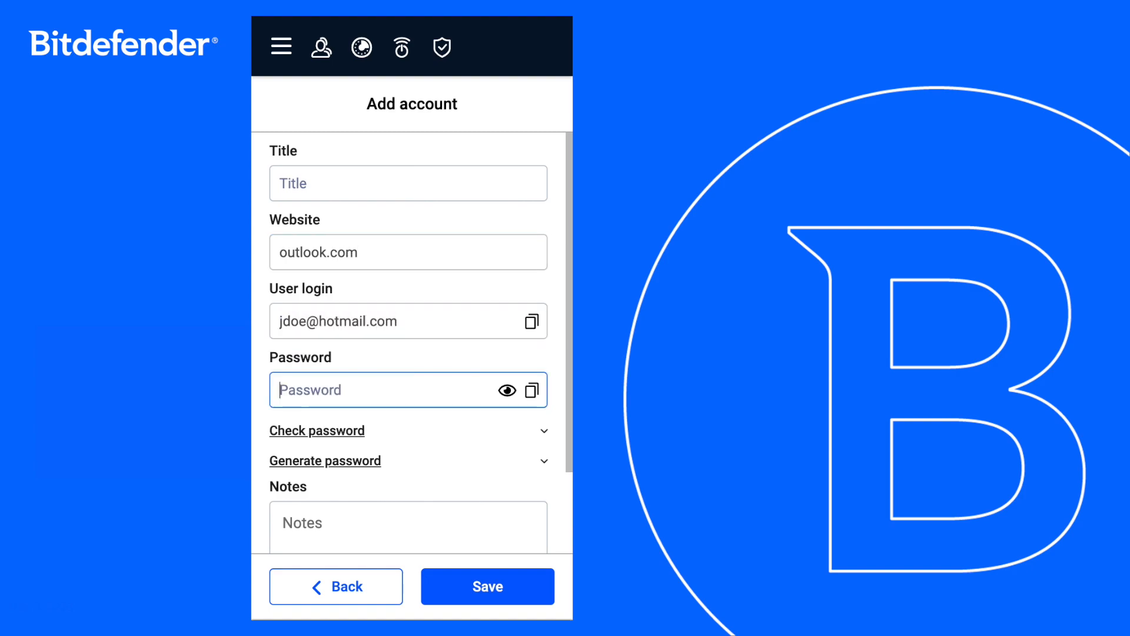
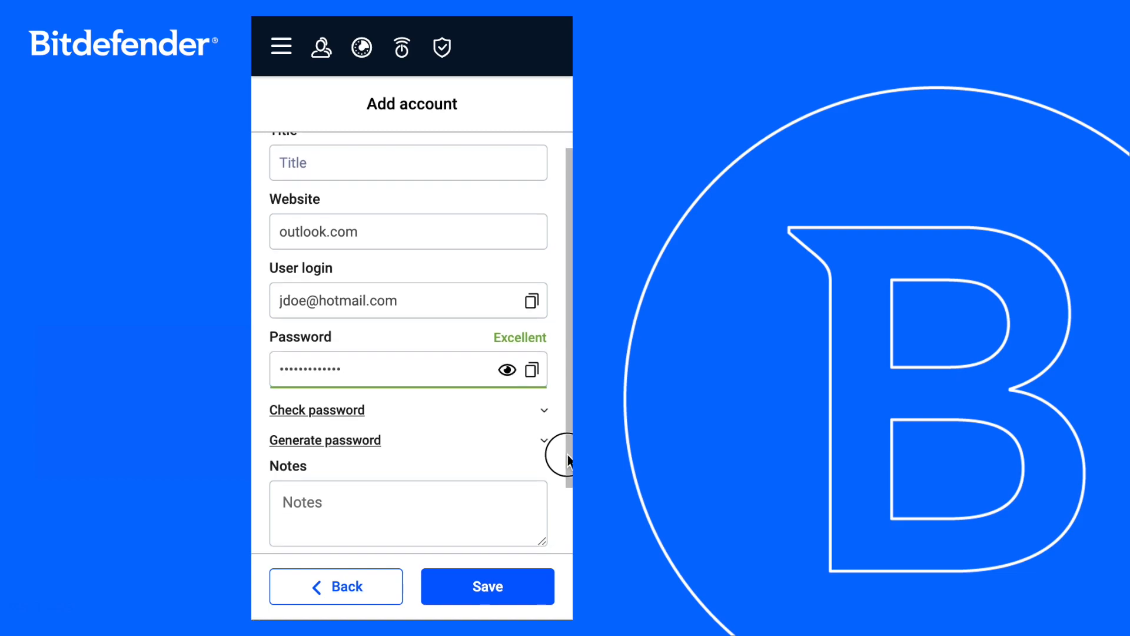
pyautogui.scroll(-3)
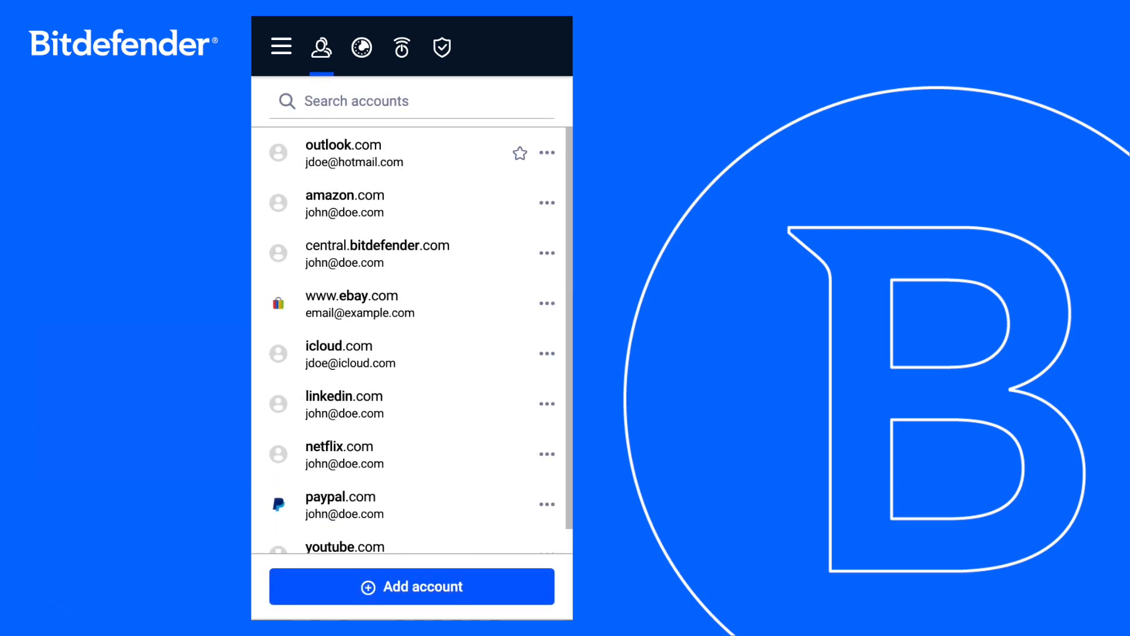
pyautogui.click(546, 153)
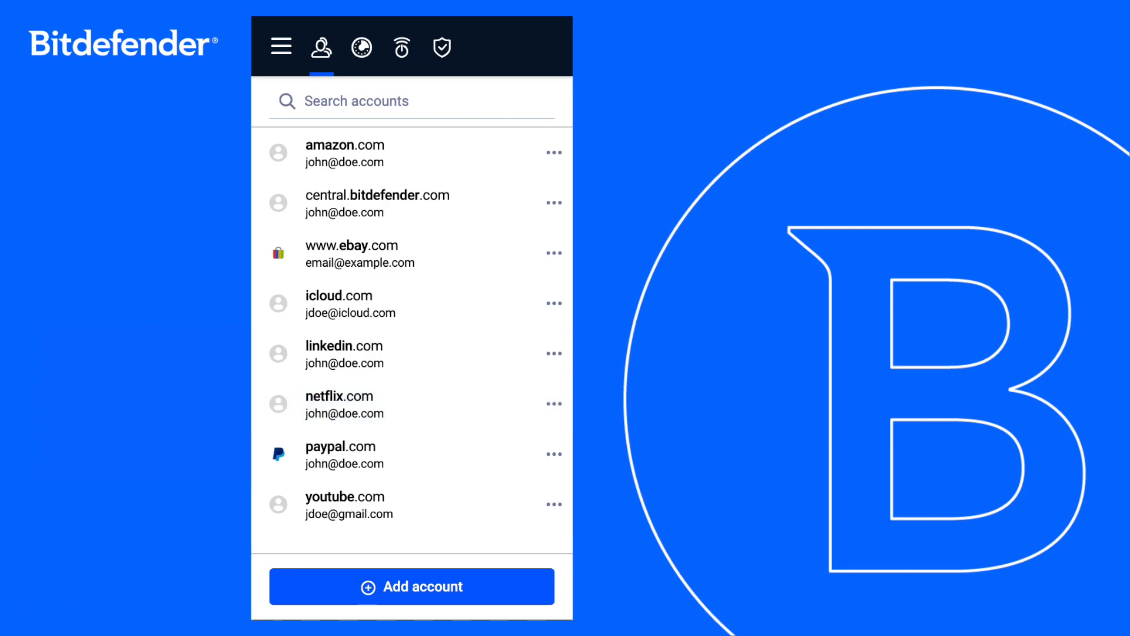
pyautogui.click(280, 45)
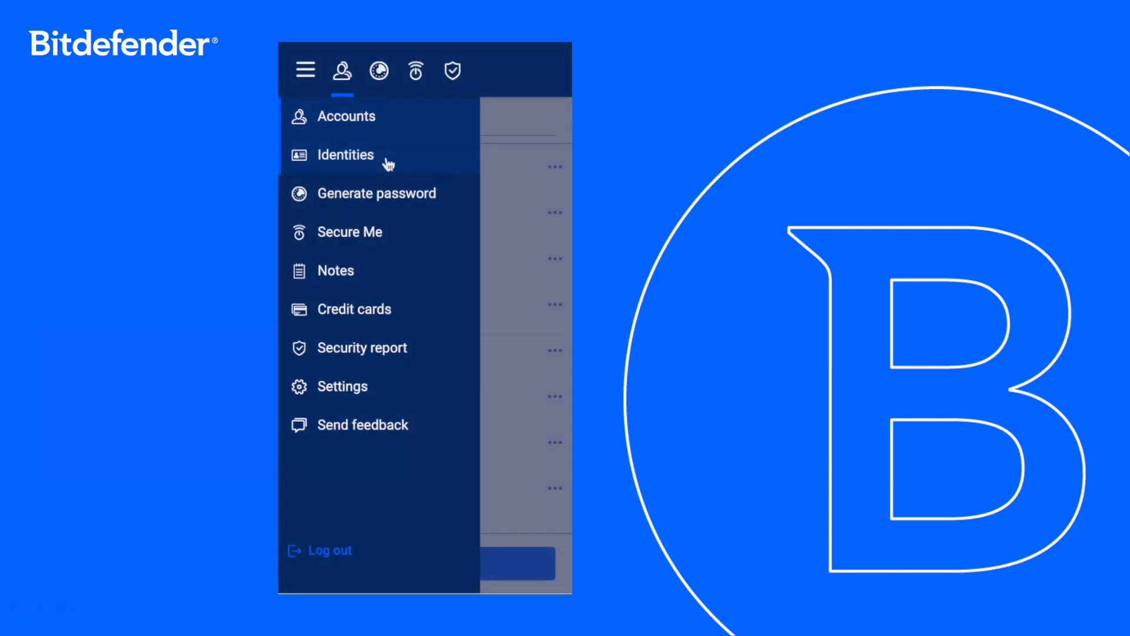
# Review the Dr. Gregory House identity's details in the Edit identity view.
pyautogui.click(346, 155)
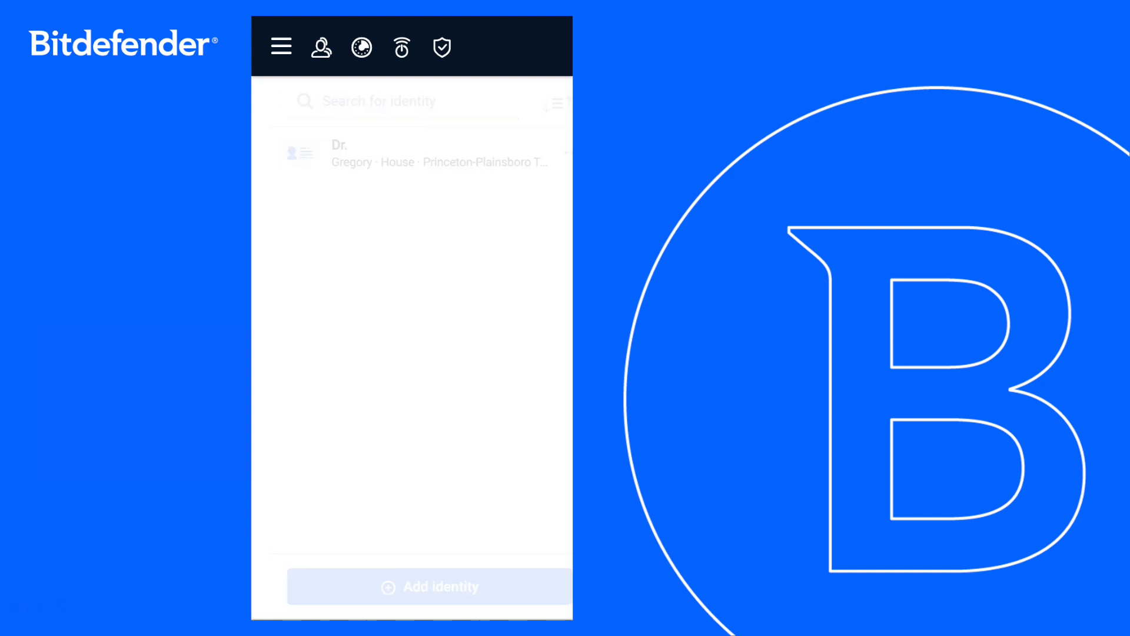
pyautogui.click(412, 154)
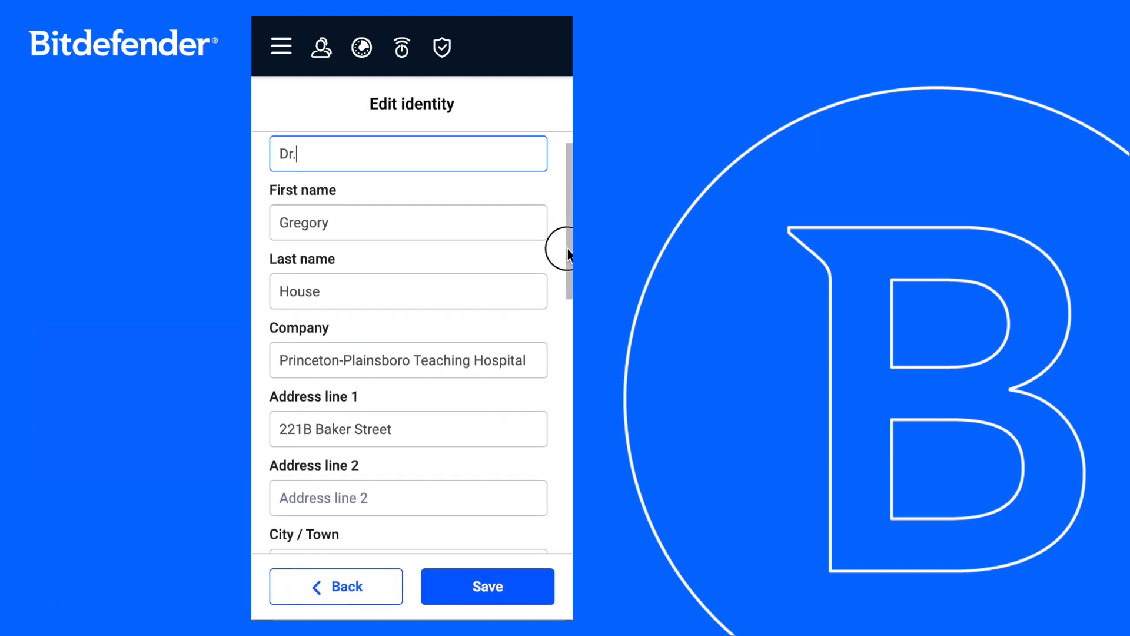
pyautogui.scroll(-3)
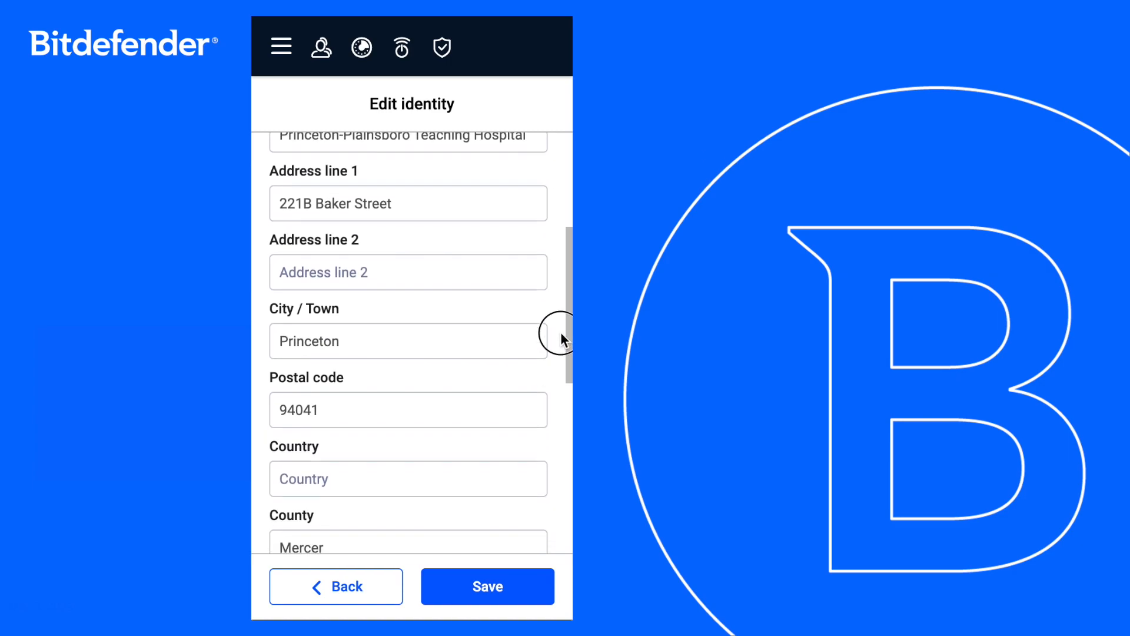
pyautogui.scroll(-3)
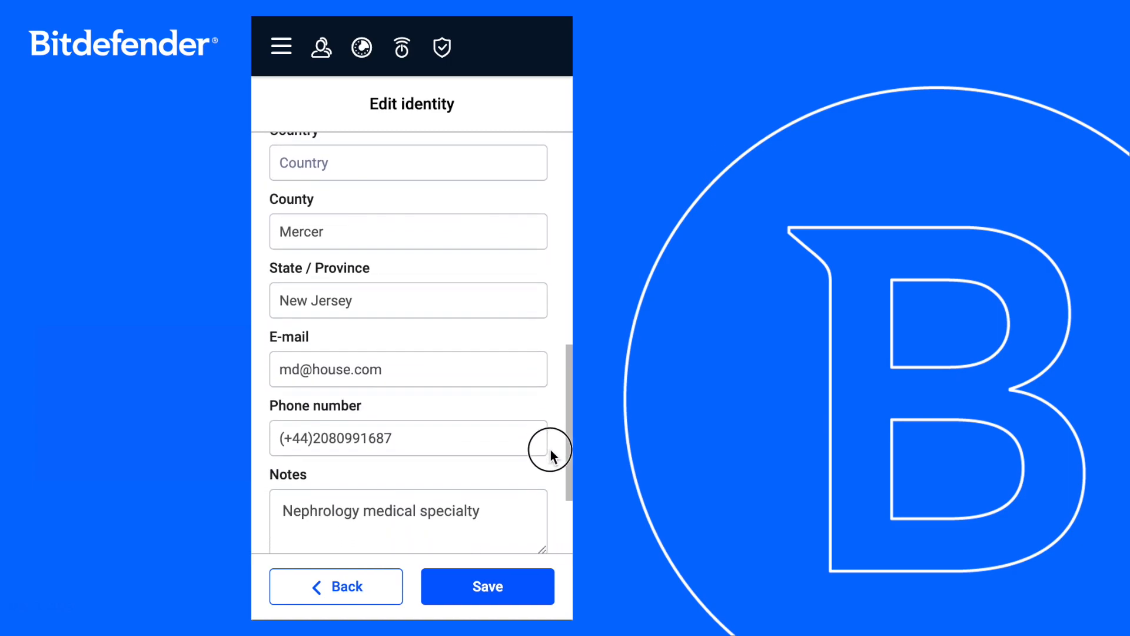
pyautogui.scroll(-3)
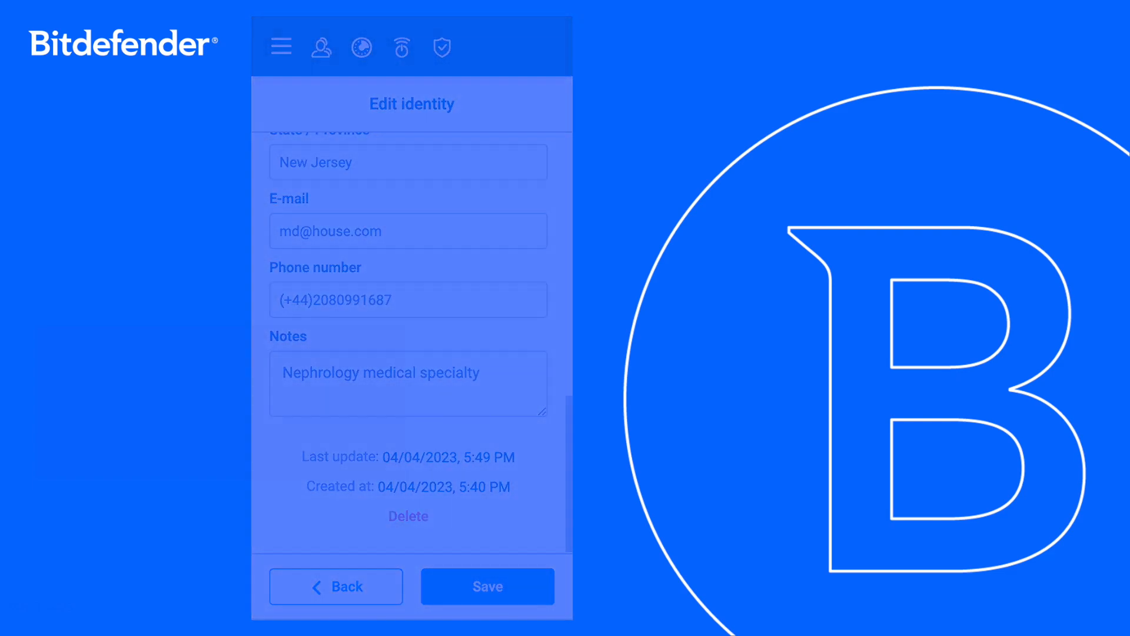
pyautogui.click(283, 45)
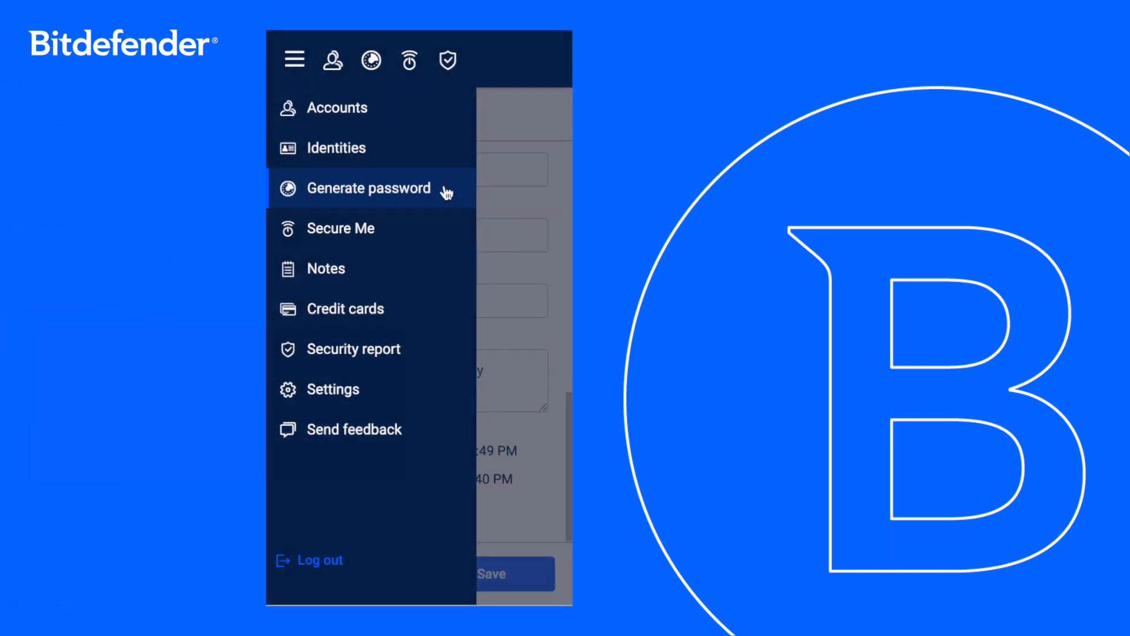
# Generate passwords at length 4 and 32, toggling symbols off and back on.
pyautogui.click(368, 188)
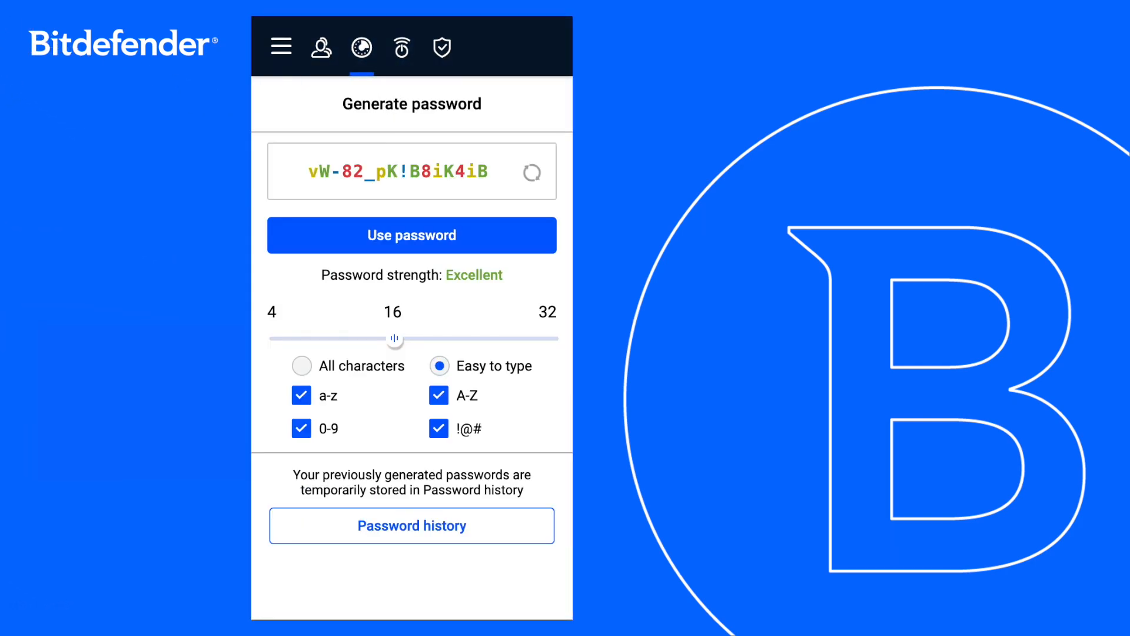
pyautogui.moveTo(420, 363)
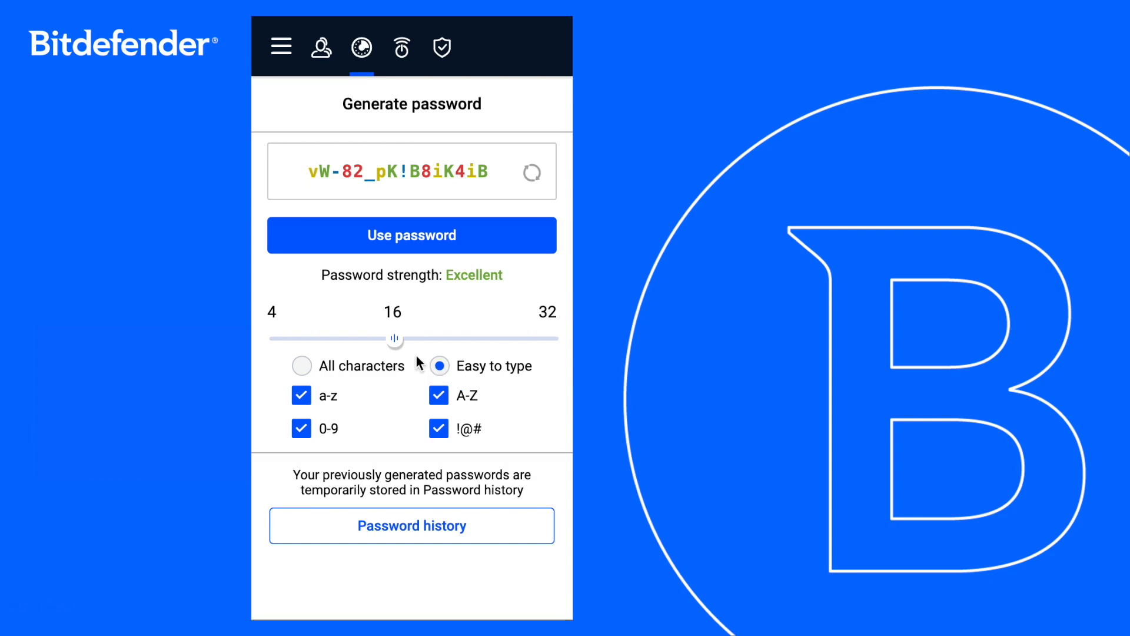
pyautogui.moveTo(394, 338); pyautogui.dragTo(278, 338)
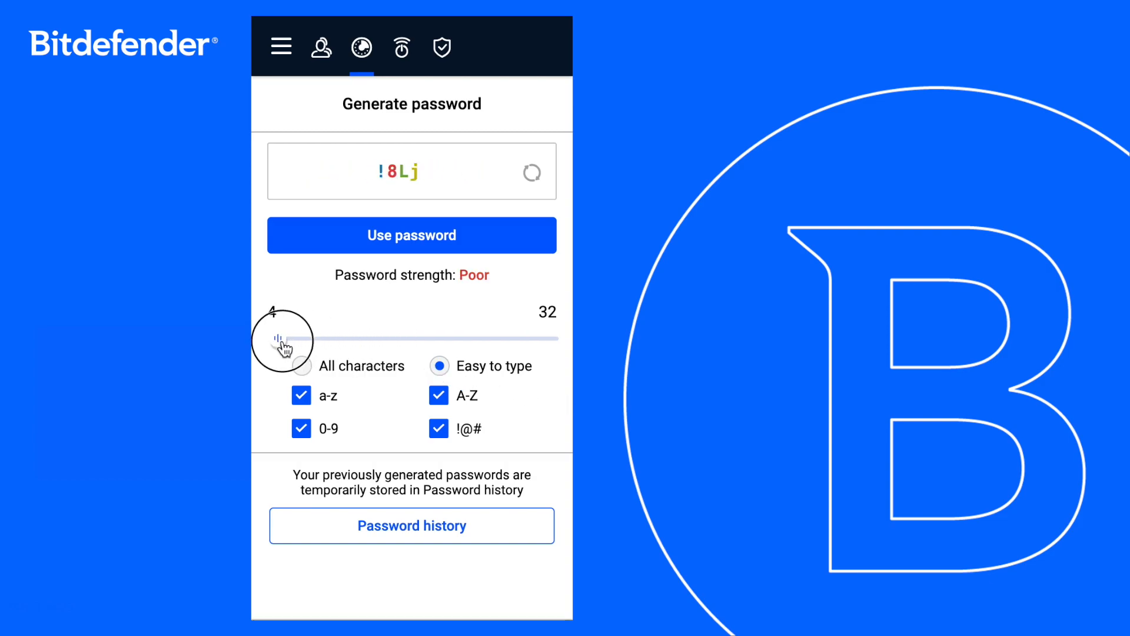
pyautogui.moveTo(278, 338); pyautogui.dragTo(404, 338)
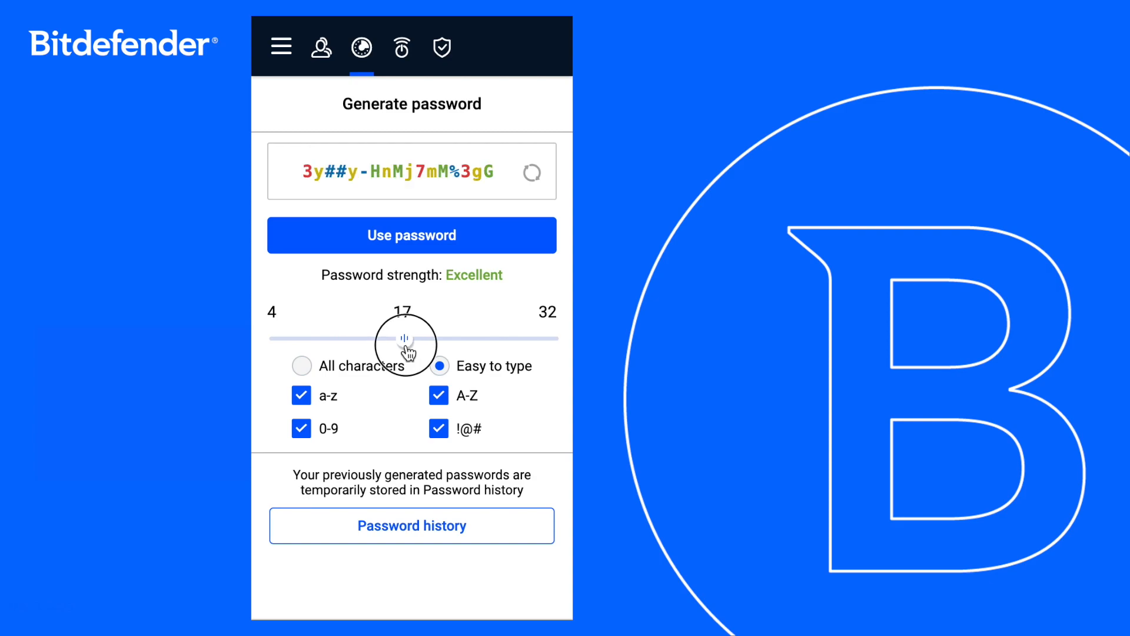
pyautogui.click(438, 429)
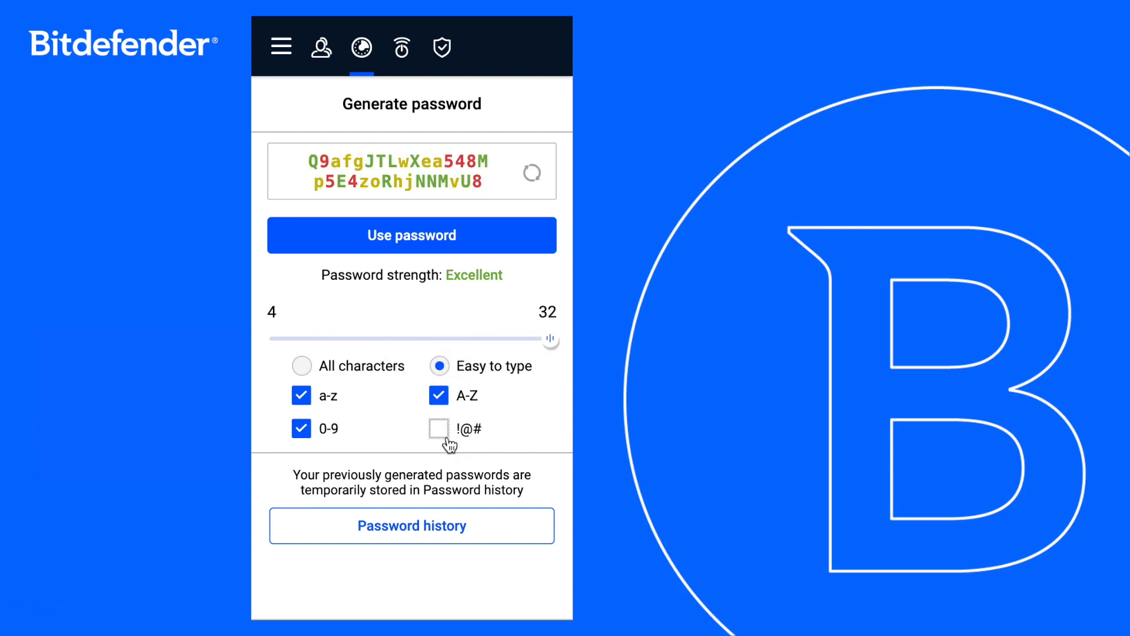
pyautogui.click(438, 428)
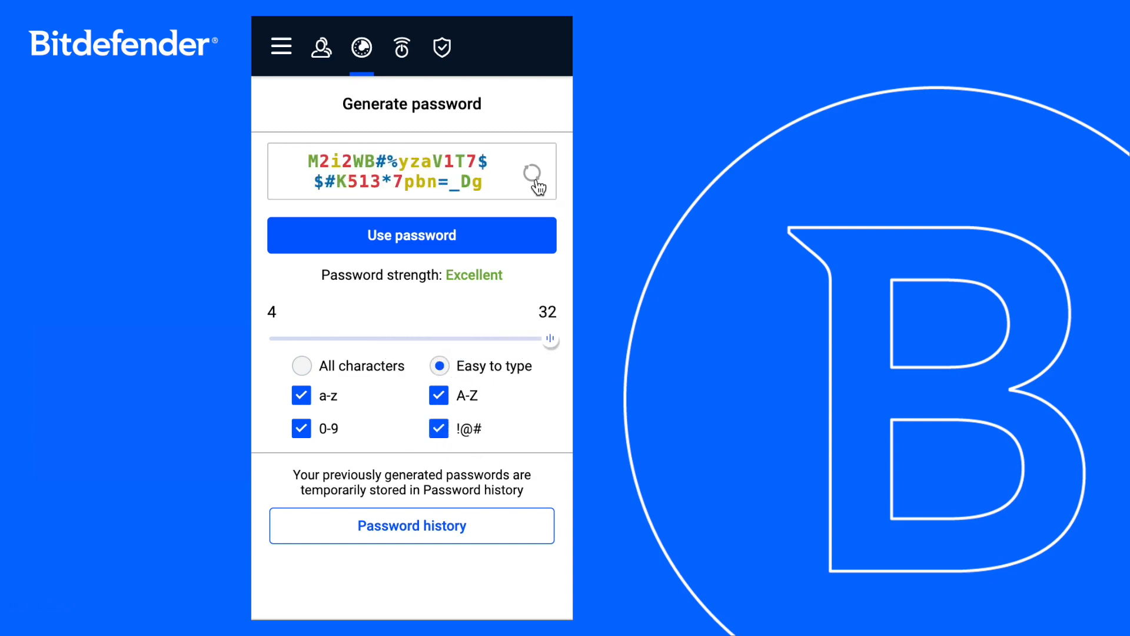
pyautogui.click(280, 47)
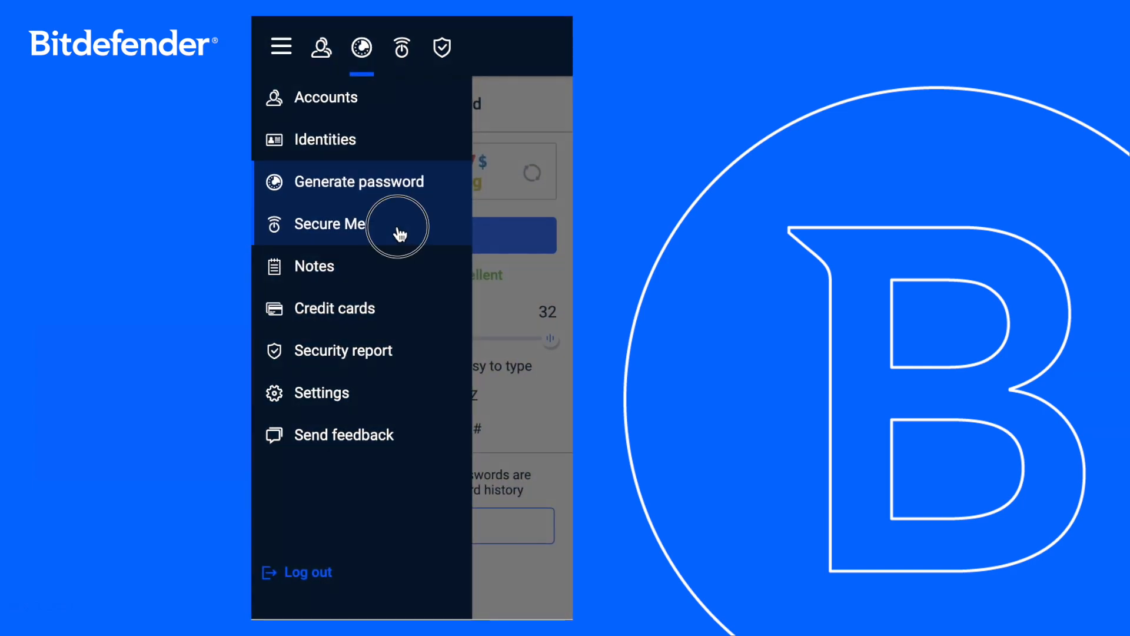
# Review the two active Chrome sessions listed on the Secure Me page.
pyautogui.click(329, 223)
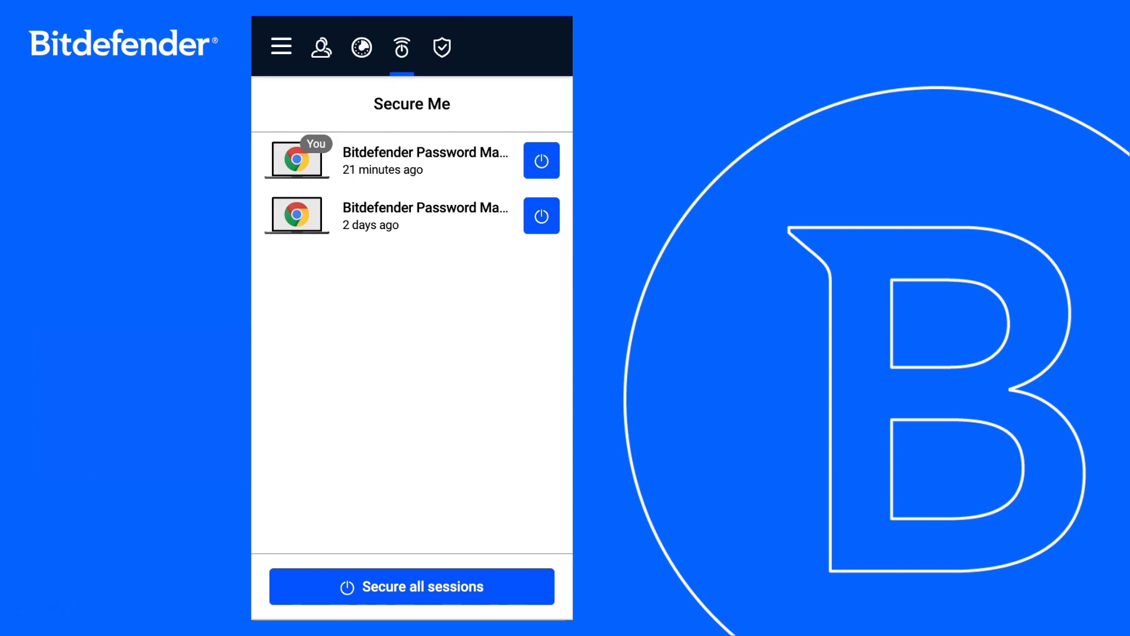
pyautogui.click(280, 46)
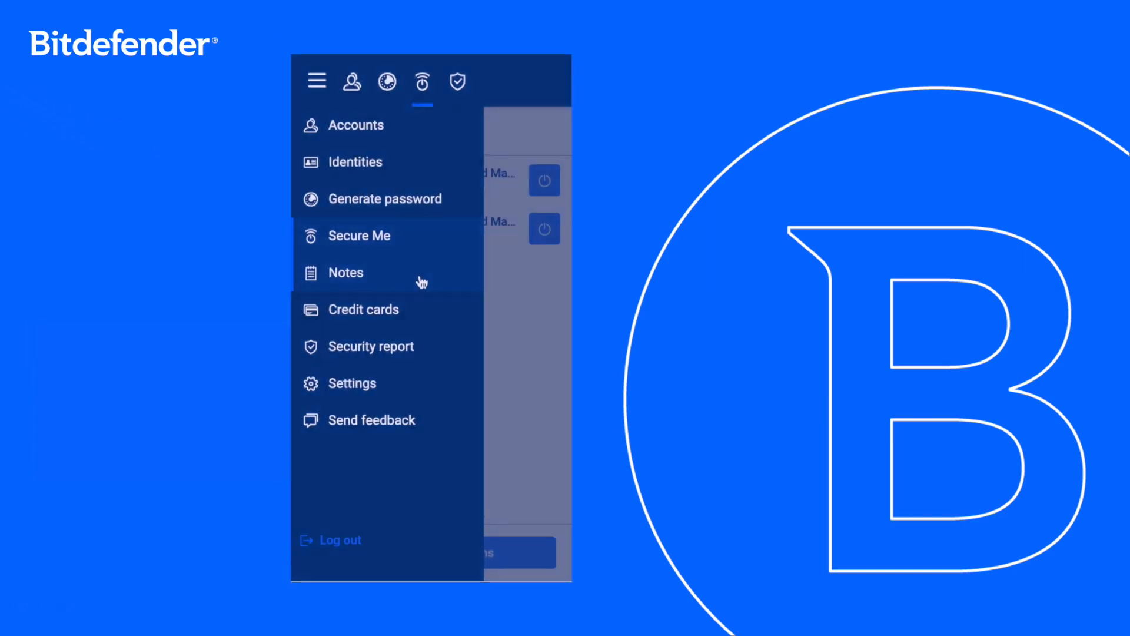
# Set the Router Login note's colour to green and hide its text preview.
pyautogui.click(346, 273)
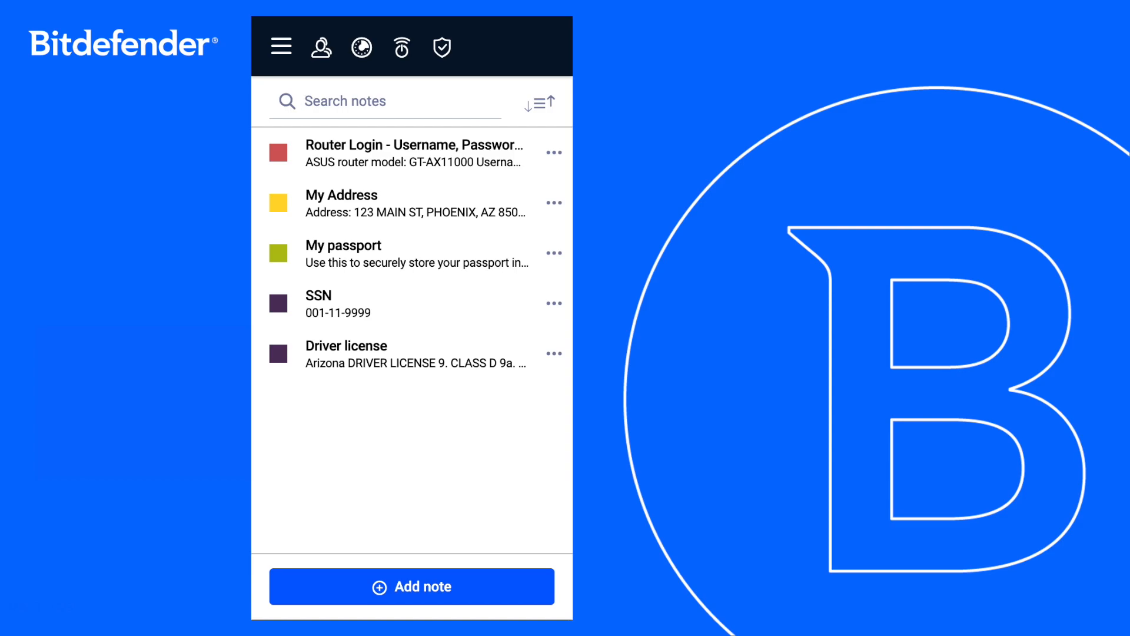
pyautogui.click(412, 586)
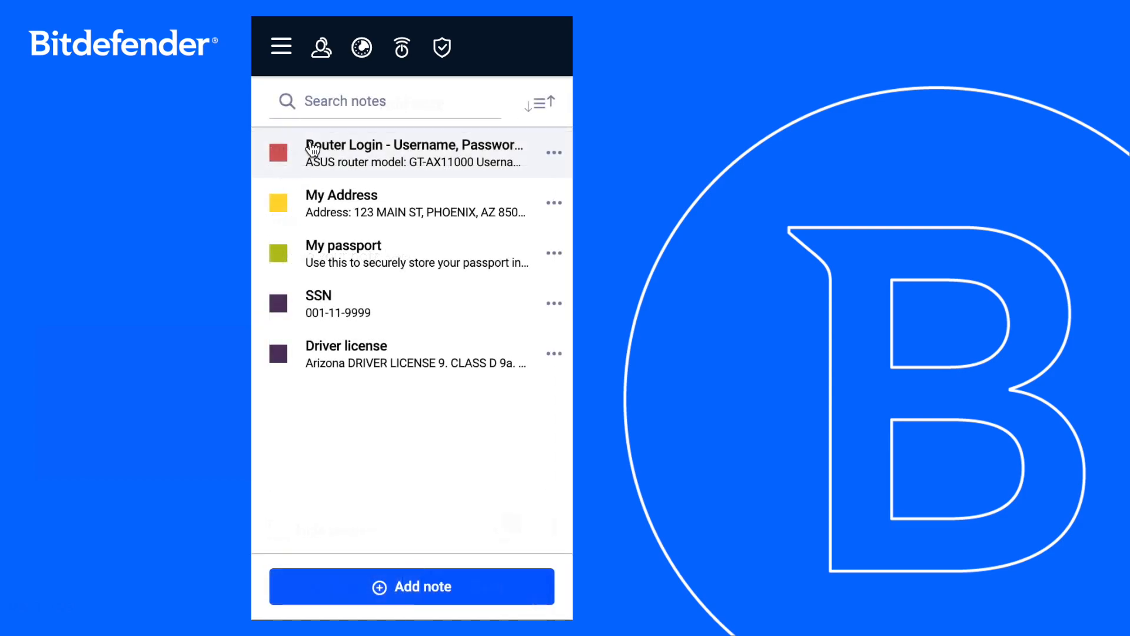
pyautogui.click(412, 153)
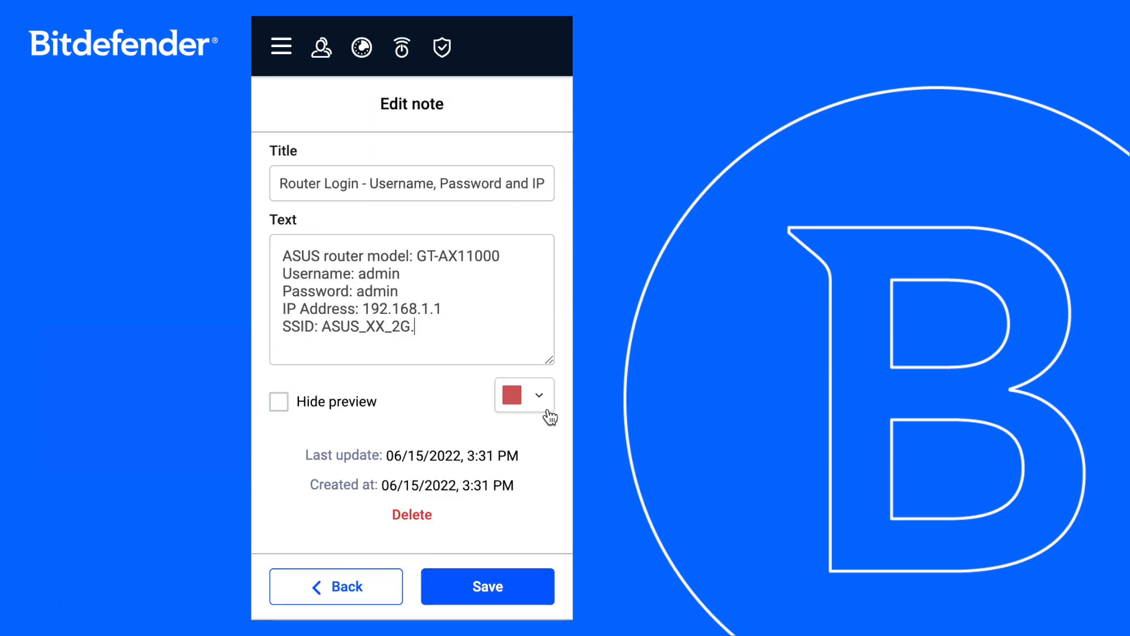
pyautogui.click(525, 396)
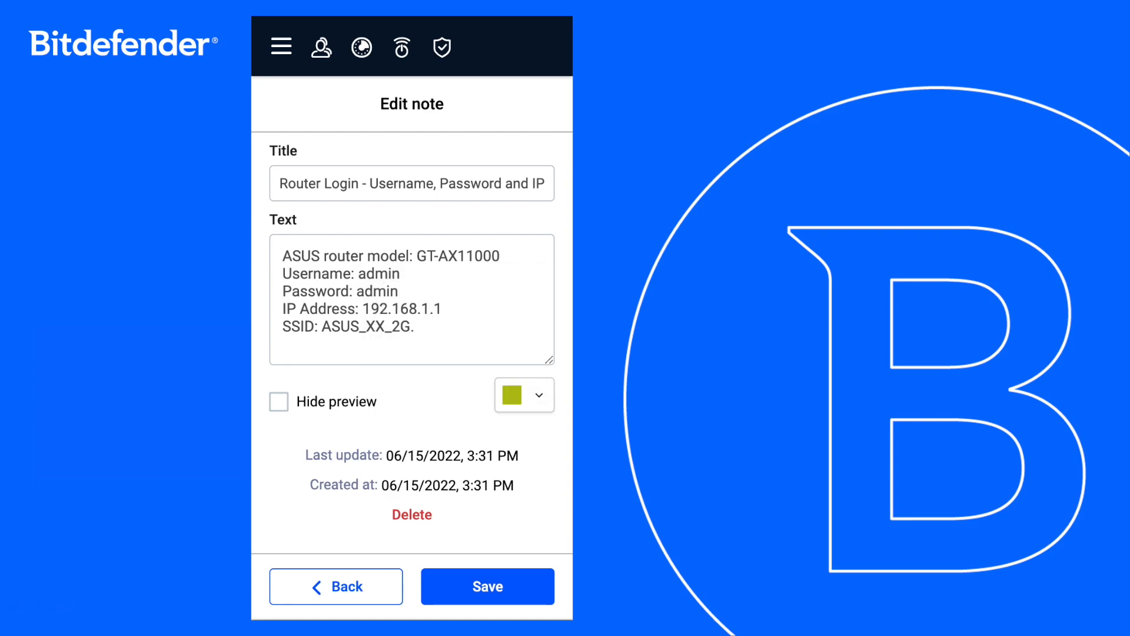
pyautogui.click(278, 402)
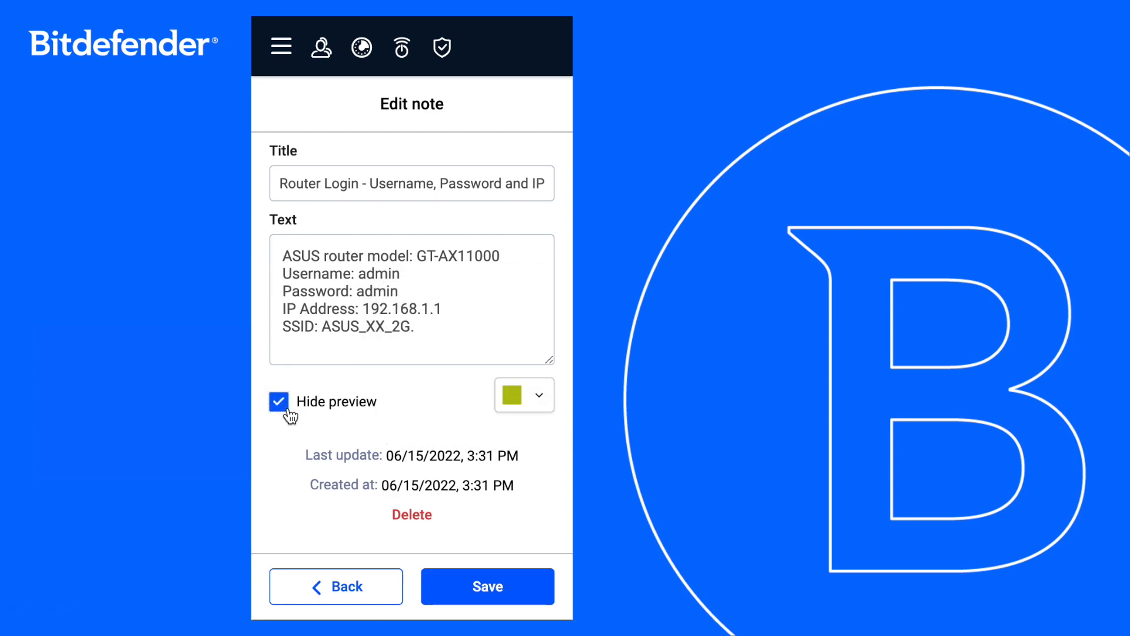
pyautogui.moveTo(435, 584)
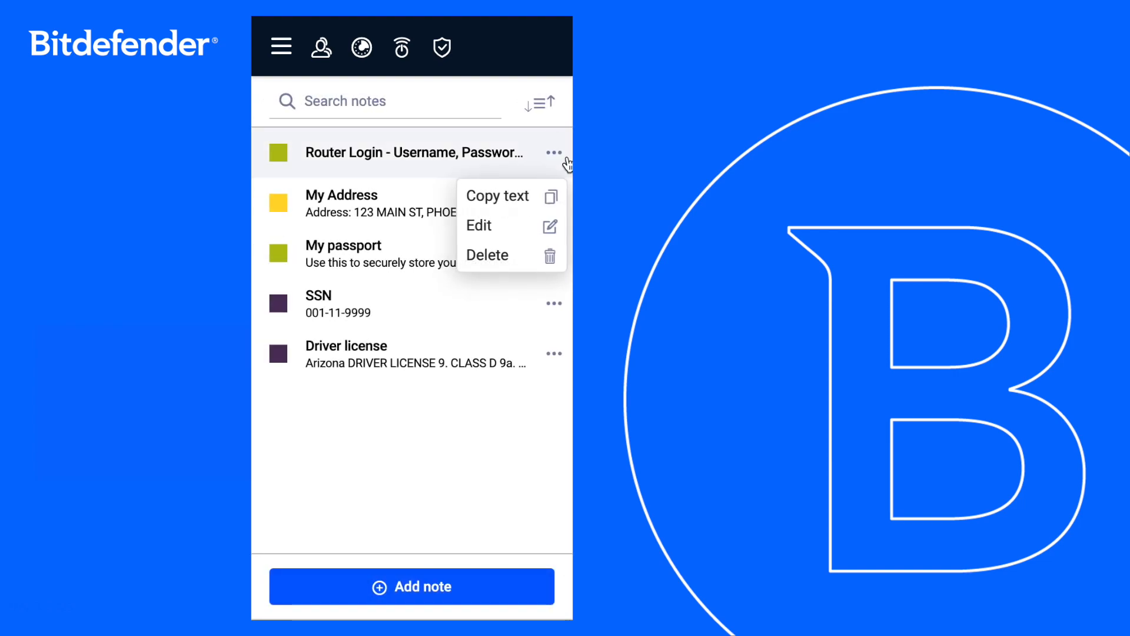
pyautogui.click(280, 46)
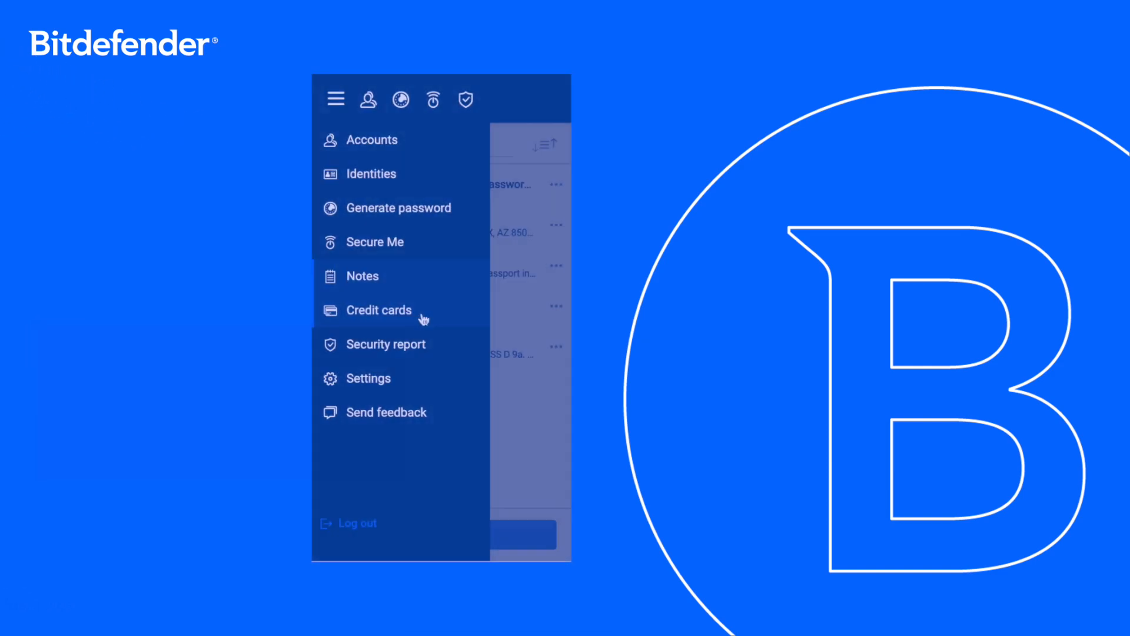
# View the three saved credit cards and start a blank Add card form.
pyautogui.click(379, 311)
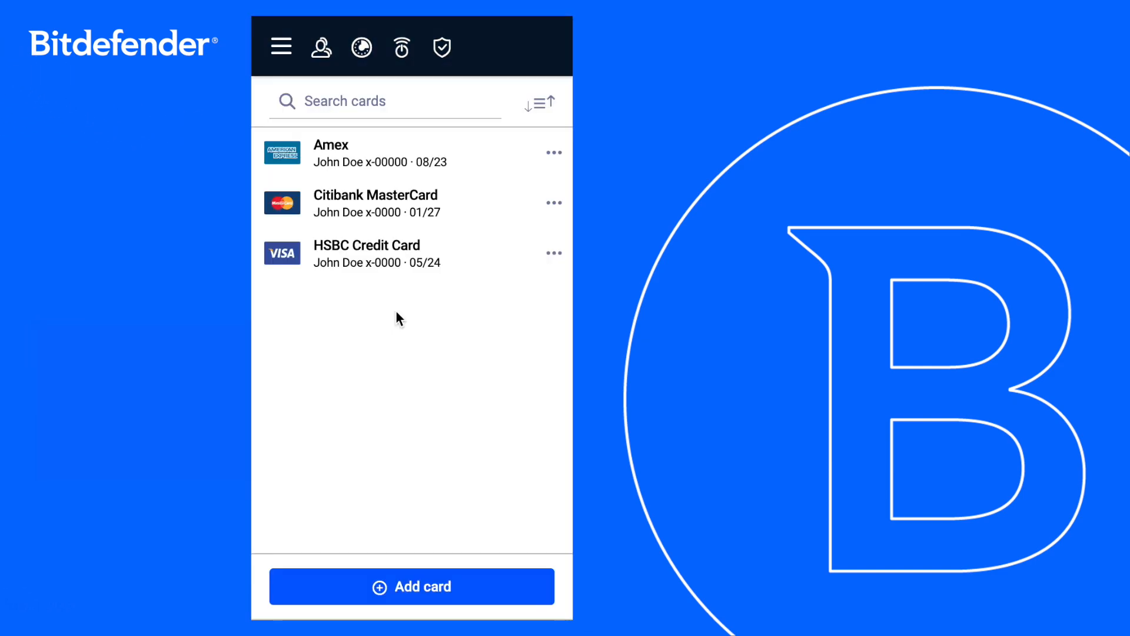
pyautogui.moveTo(429, 333)
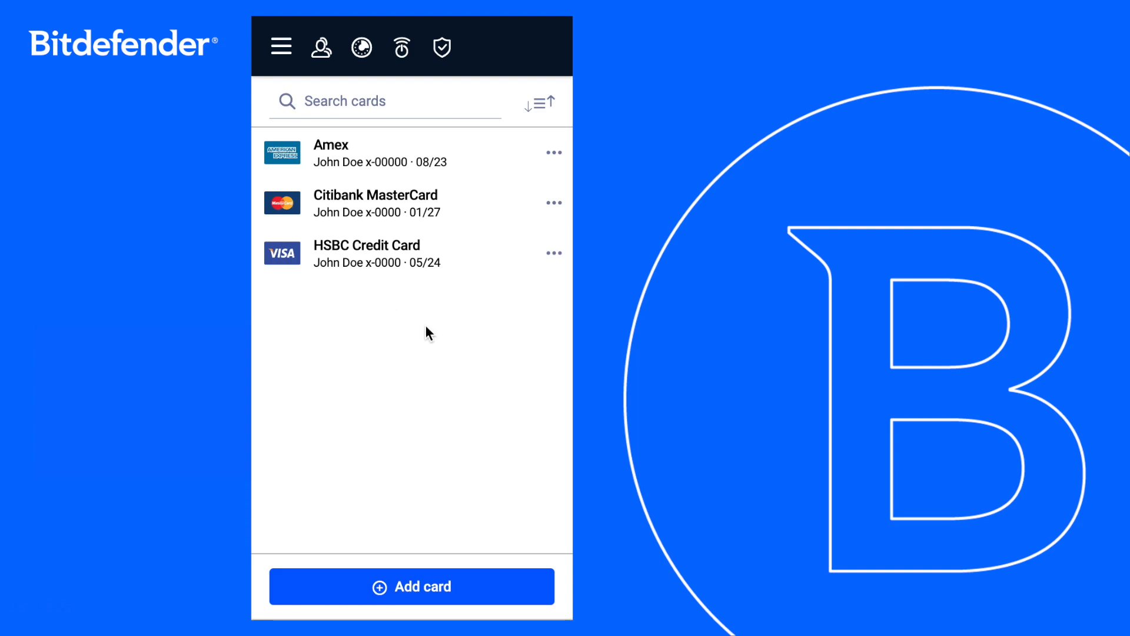
pyautogui.click(412, 586)
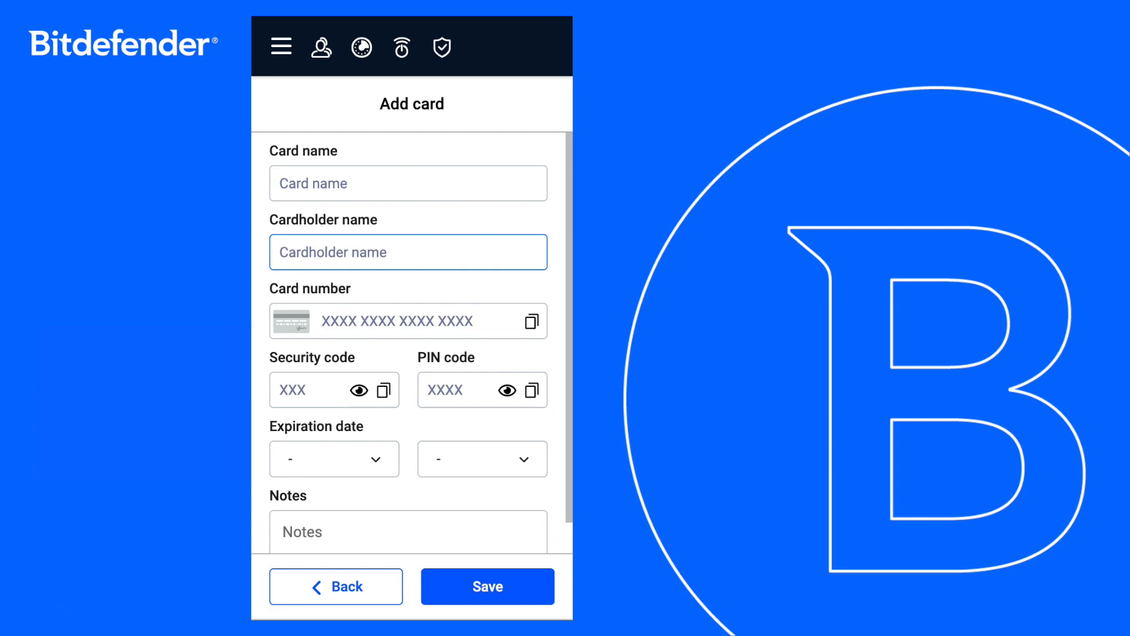
pyautogui.click(281, 47)
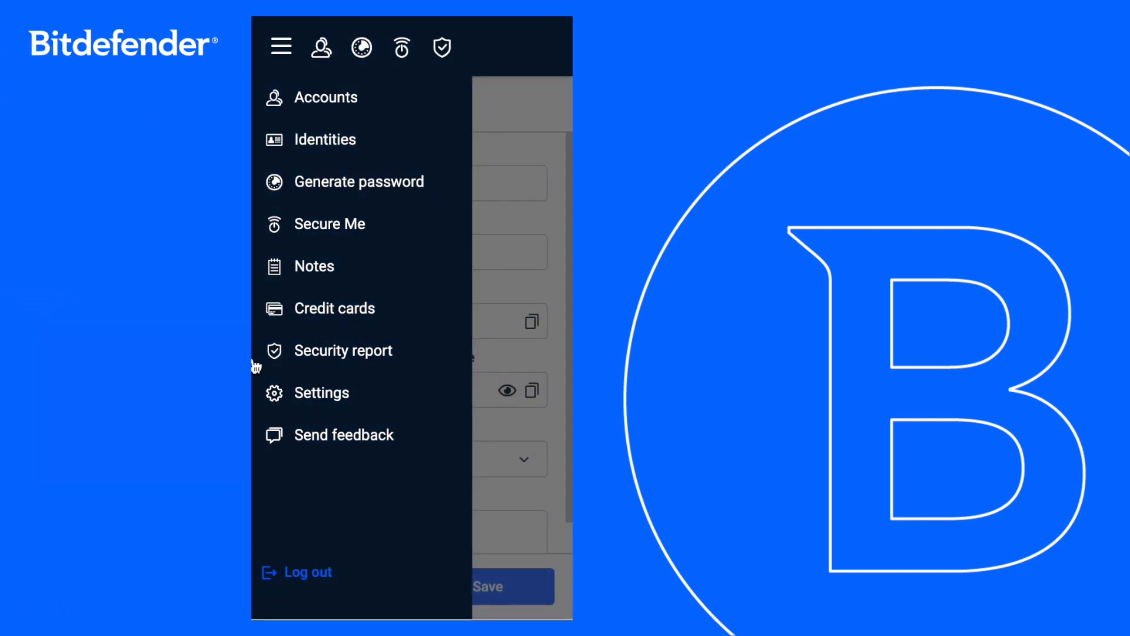
# Review the five duplicate passwords, then start the leaked-password check.
pyautogui.click(343, 350)
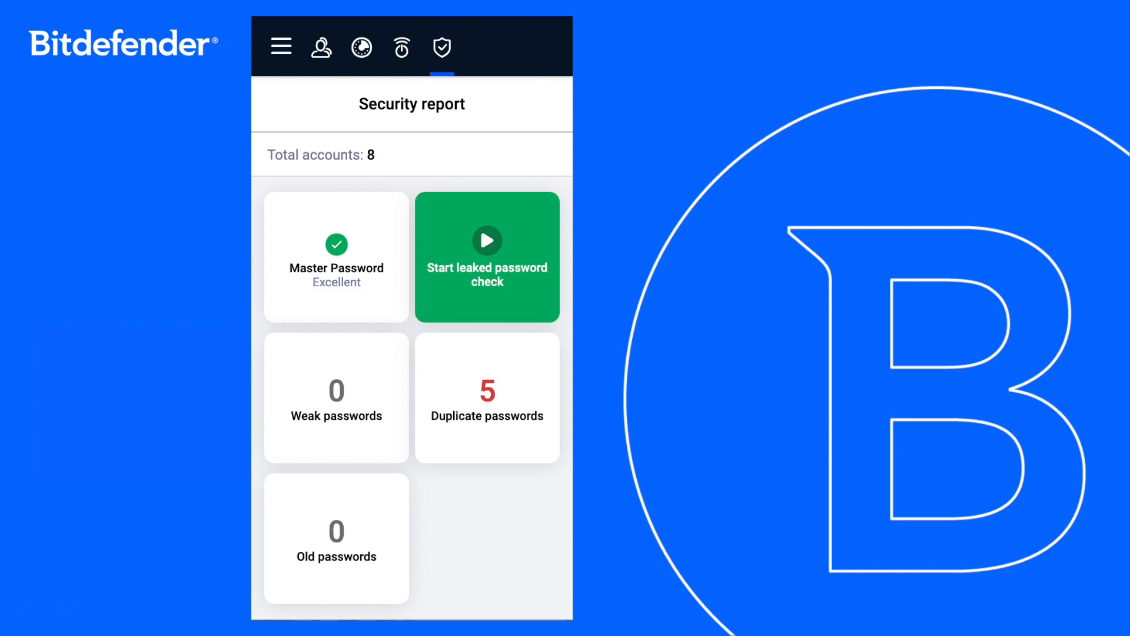
pyautogui.click(488, 396)
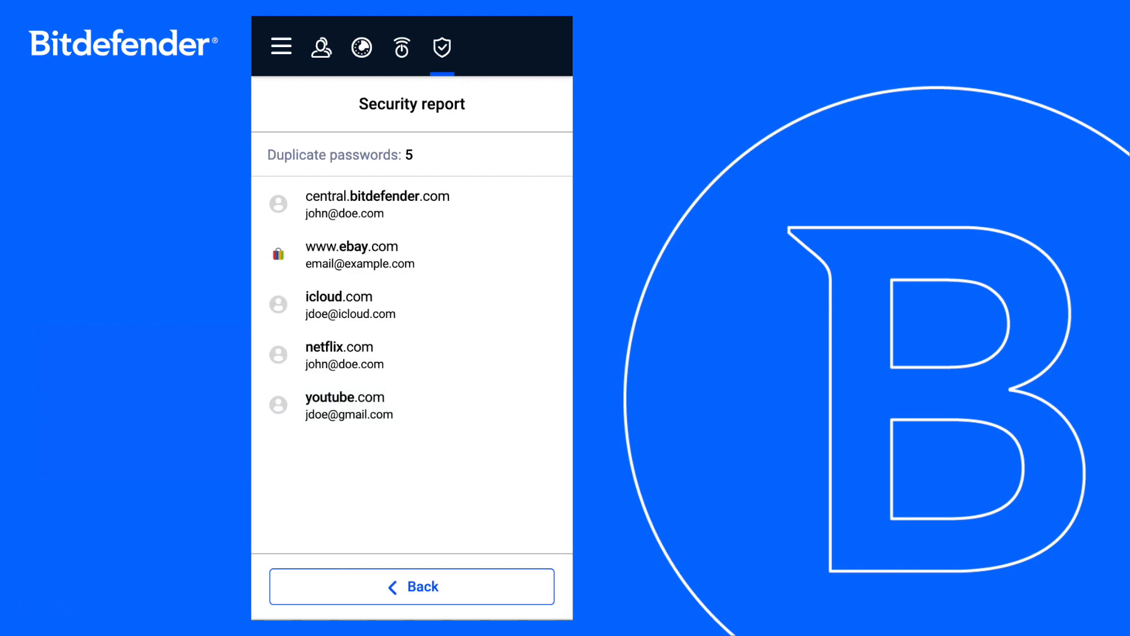
pyautogui.click(412, 586)
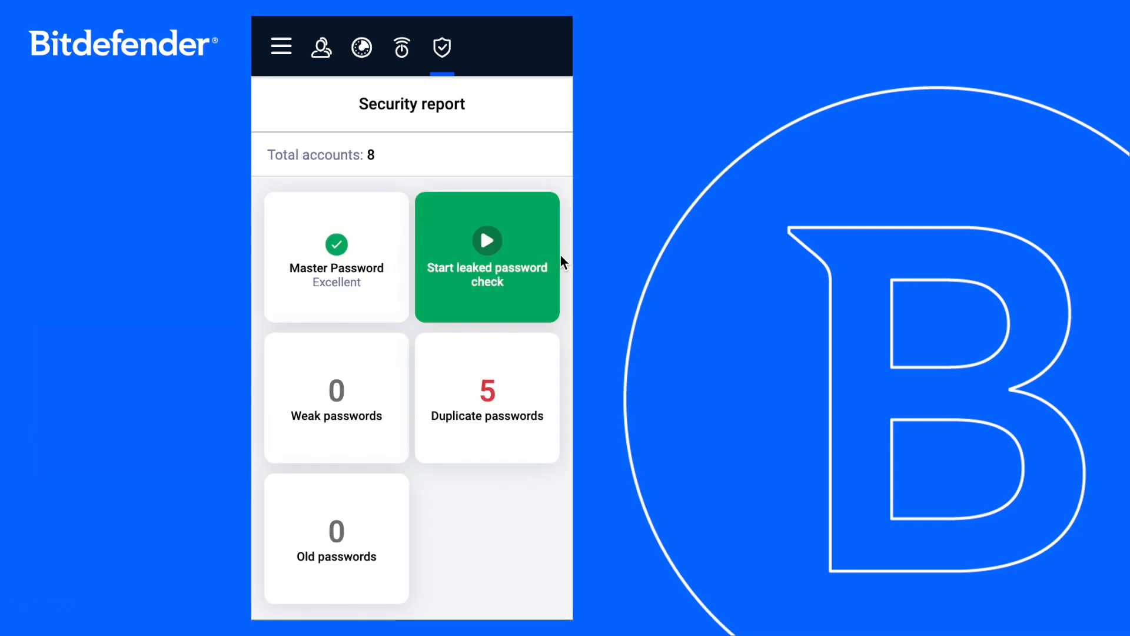
pyautogui.click(488, 257)
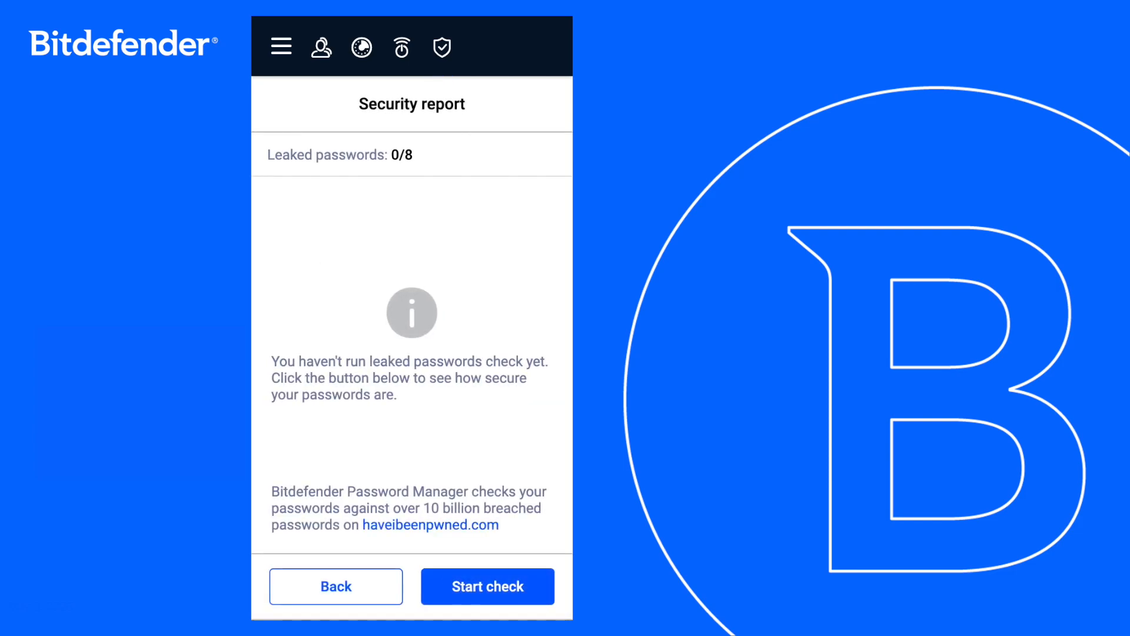
pyautogui.click(488, 586)
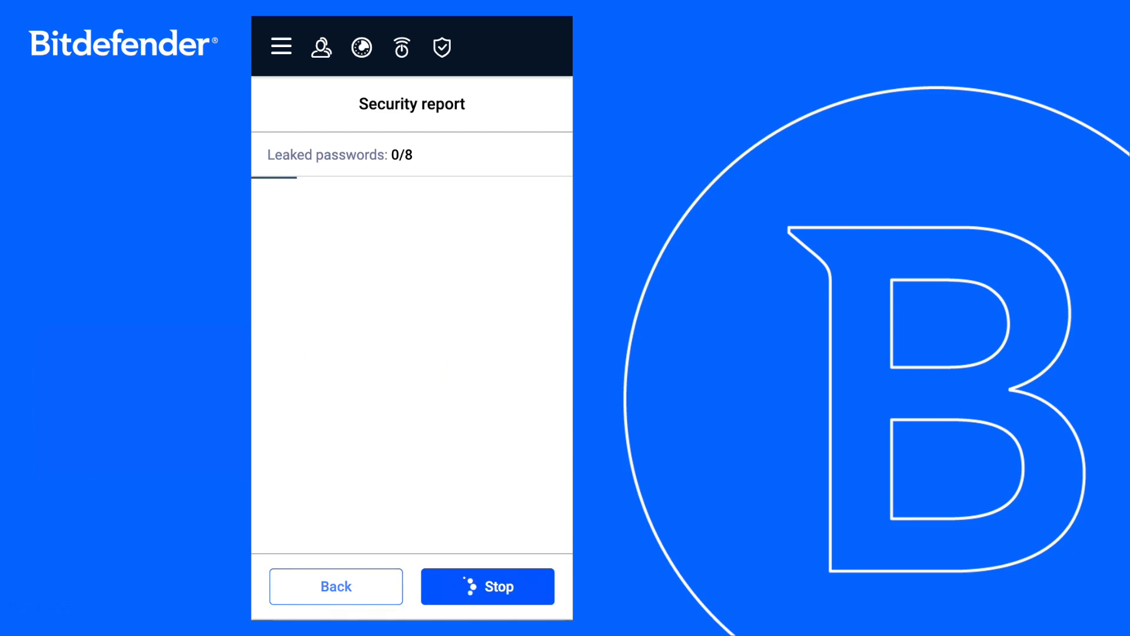
pyautogui.click(281, 47)
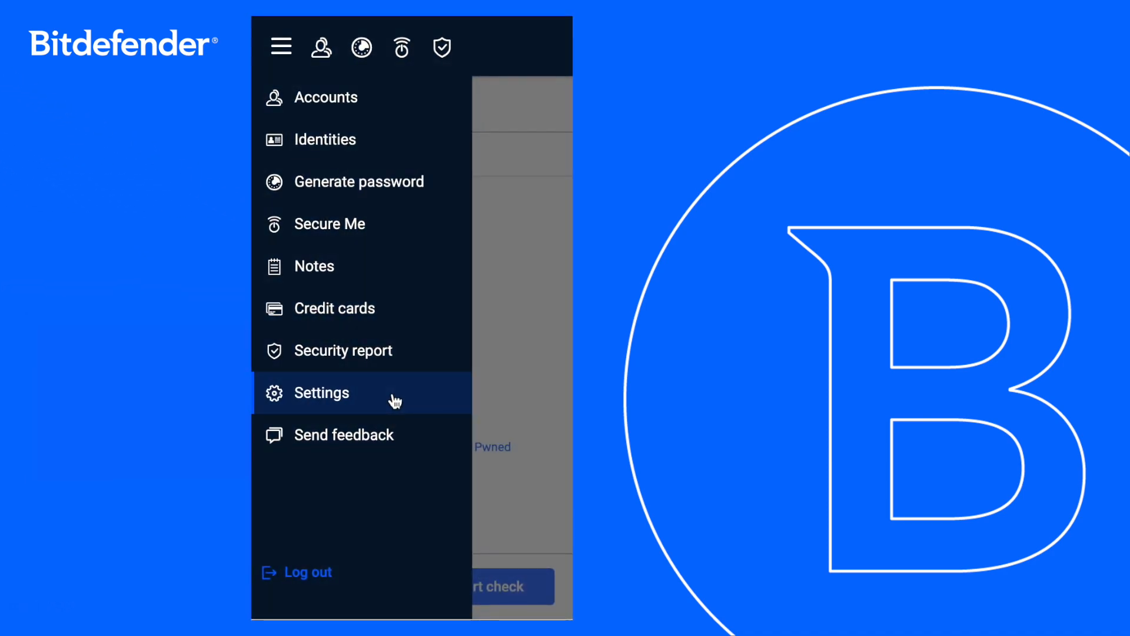
# Enable 'Disable login tab on startup', toggle automatic filling off and on, view My account.
pyautogui.click(322, 393)
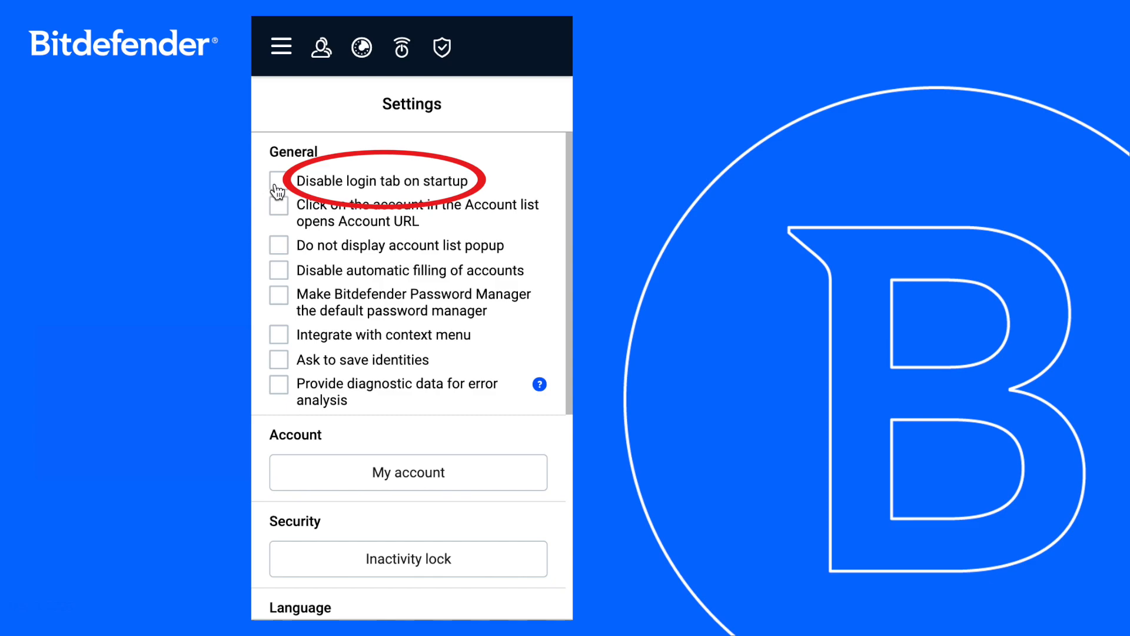
pyautogui.click(278, 181)
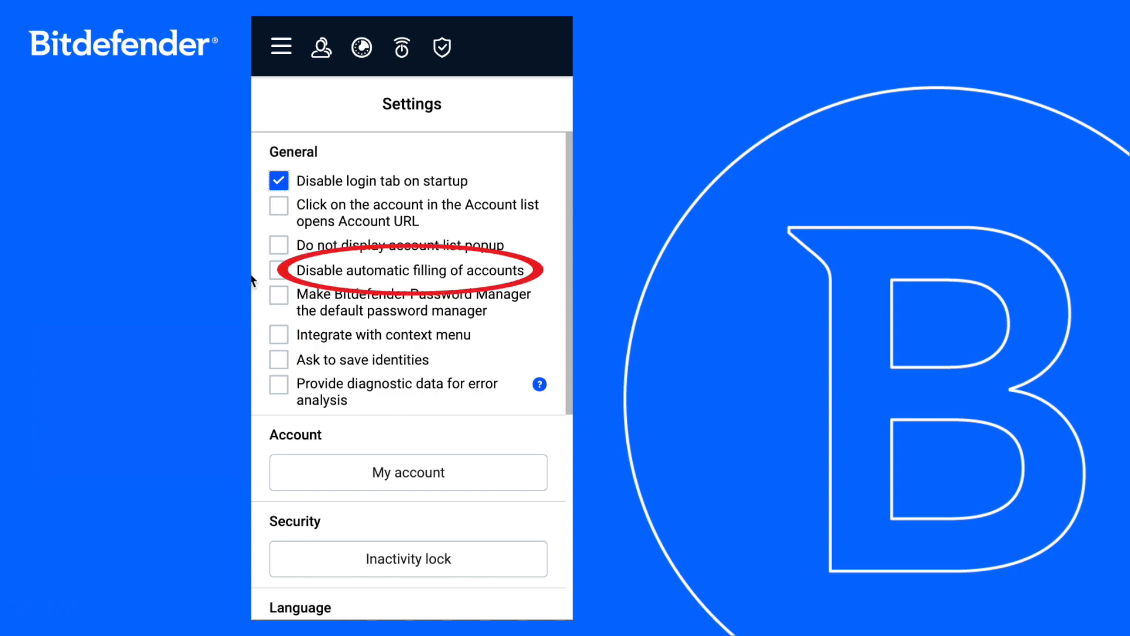
pyautogui.click(278, 270)
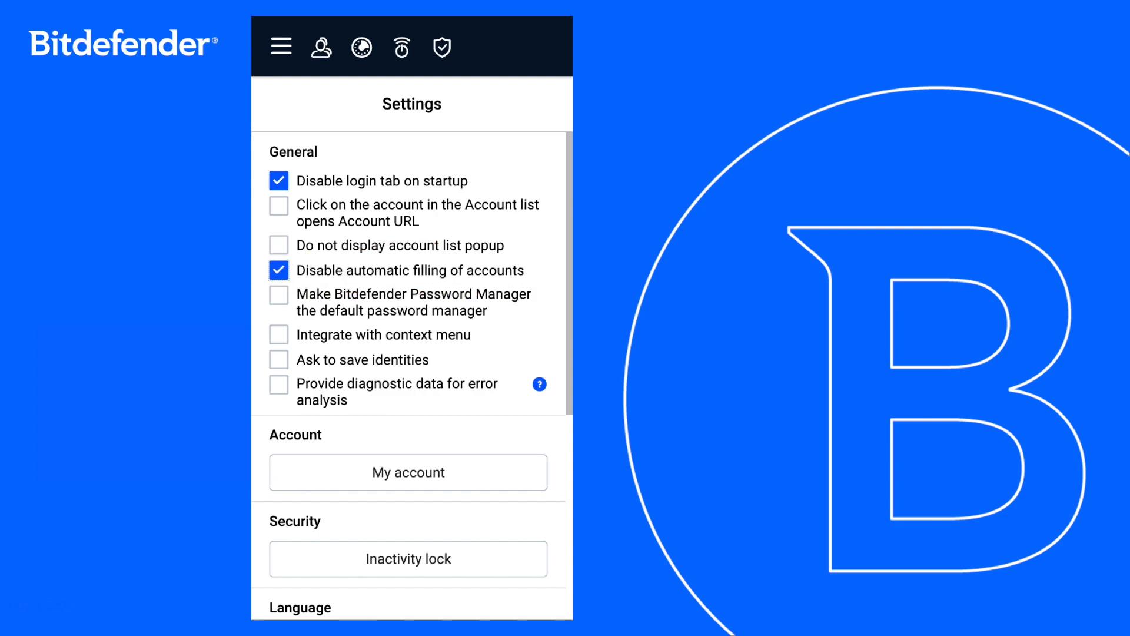
pyautogui.click(408, 472)
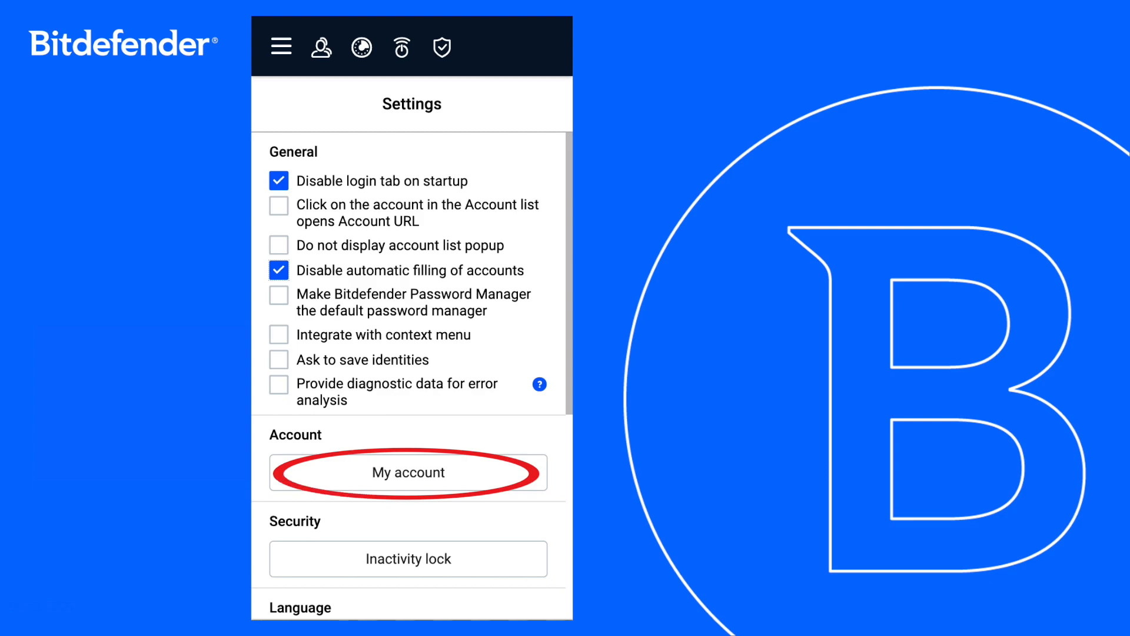
pyautogui.click(278, 271)
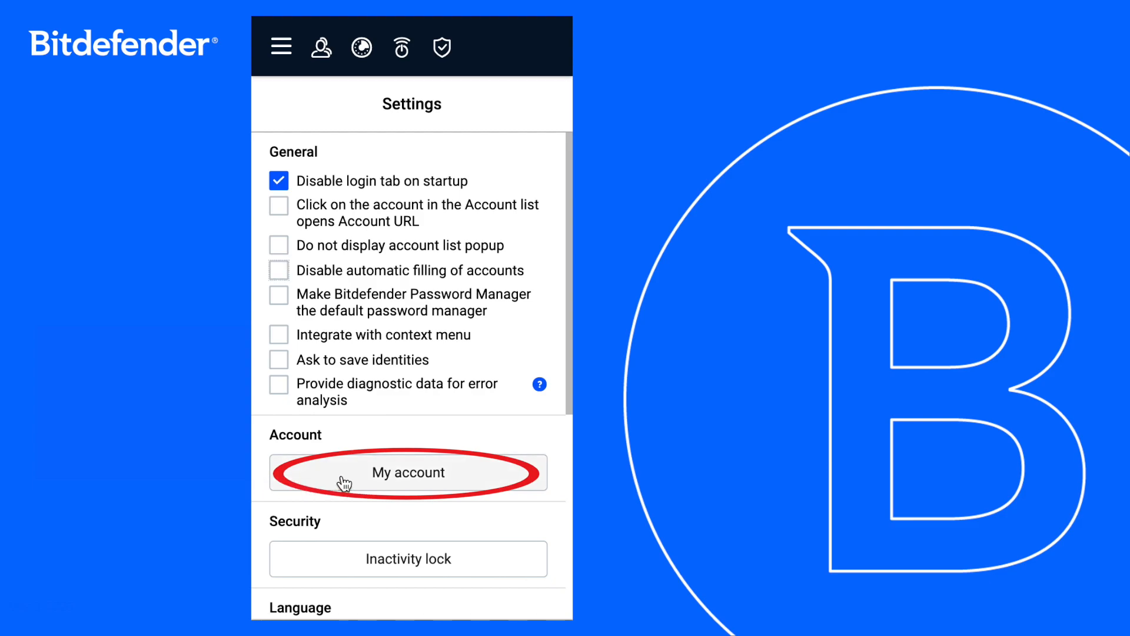
pyautogui.click(408, 473)
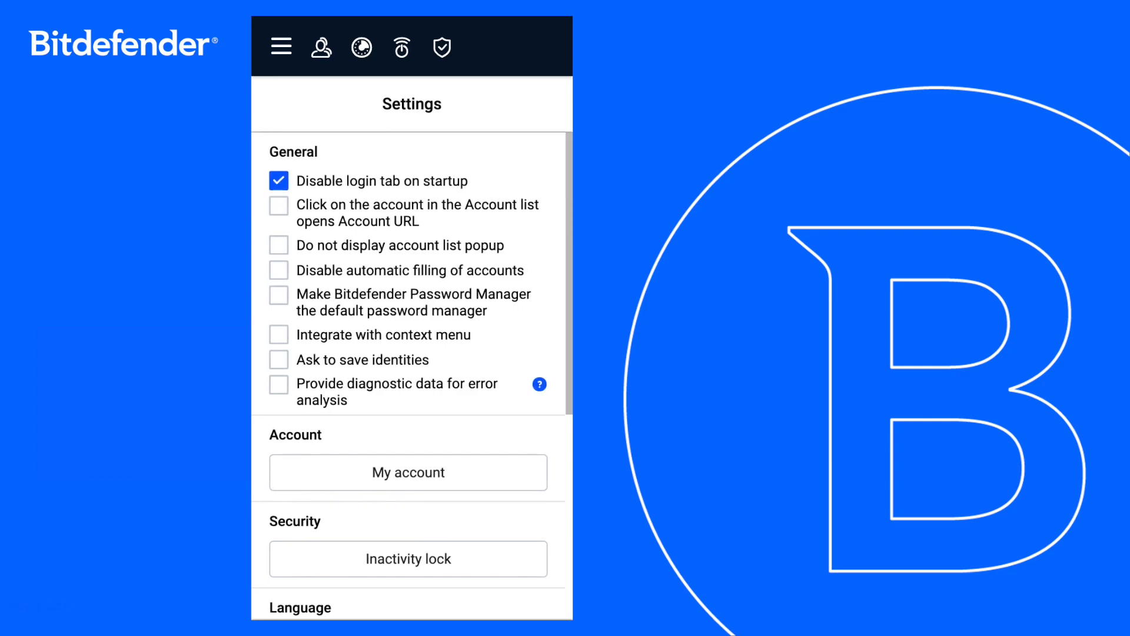
pyautogui.click(407, 558)
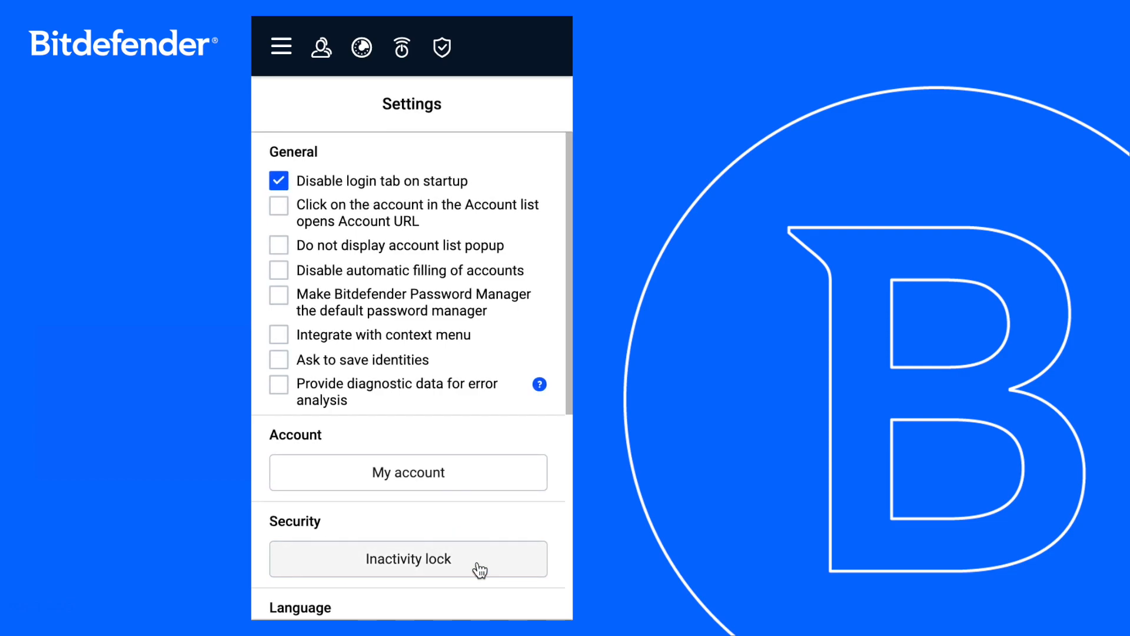
# Confirm the master password and save an Inactivity lock of 12 hours with Log out kept.
pyautogui.click(409, 558)
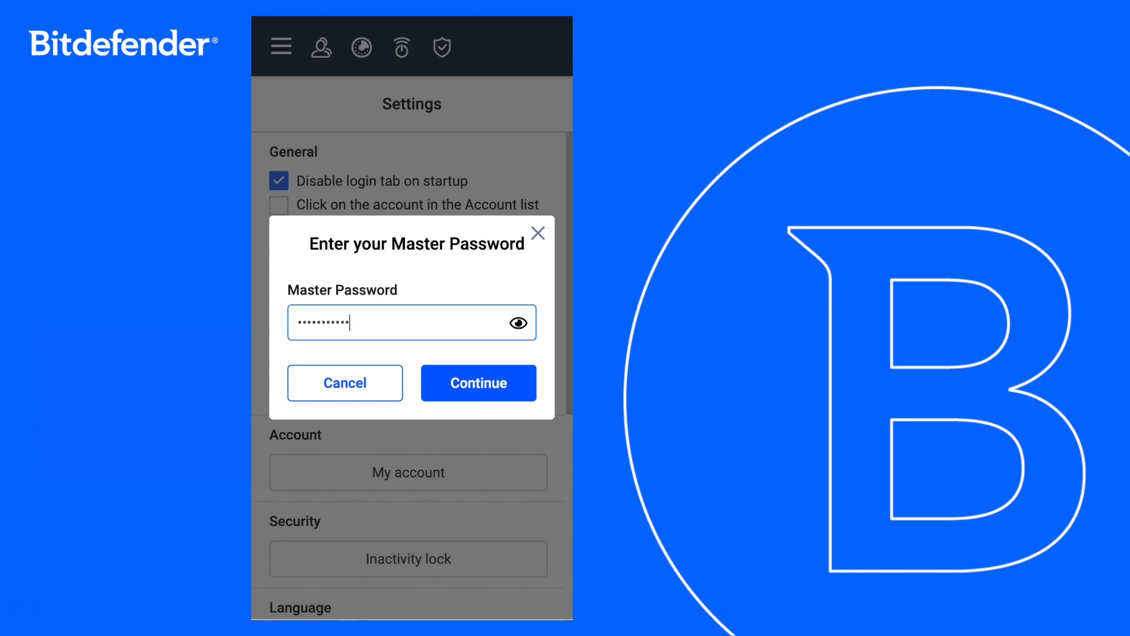
pyautogui.click(478, 383)
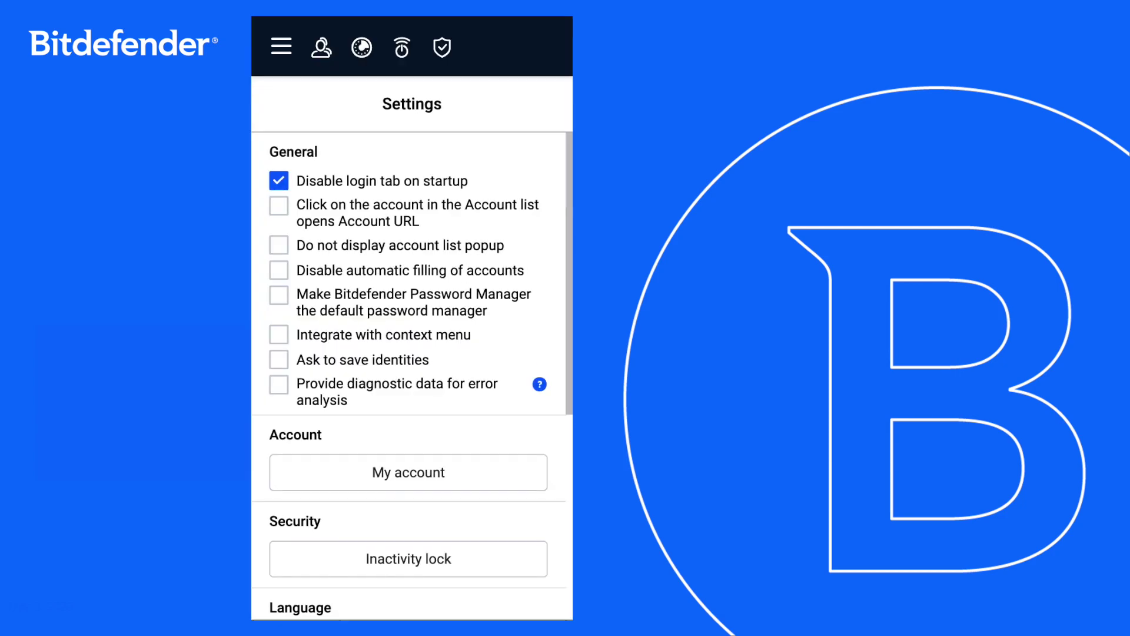
pyautogui.click(408, 558)
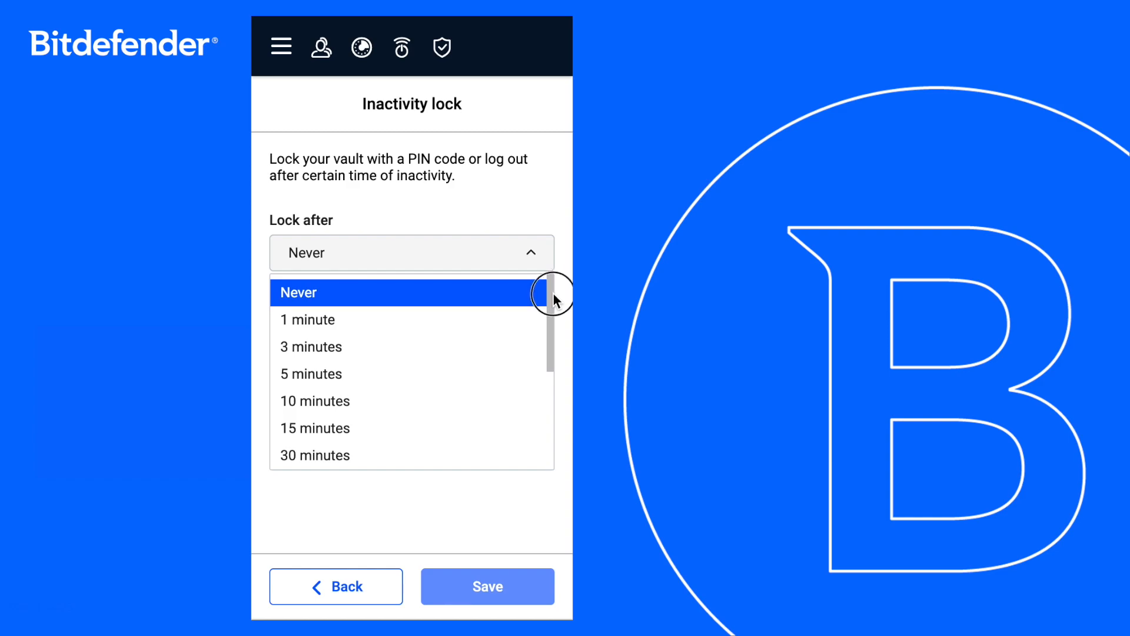
pyautogui.scroll(-3)
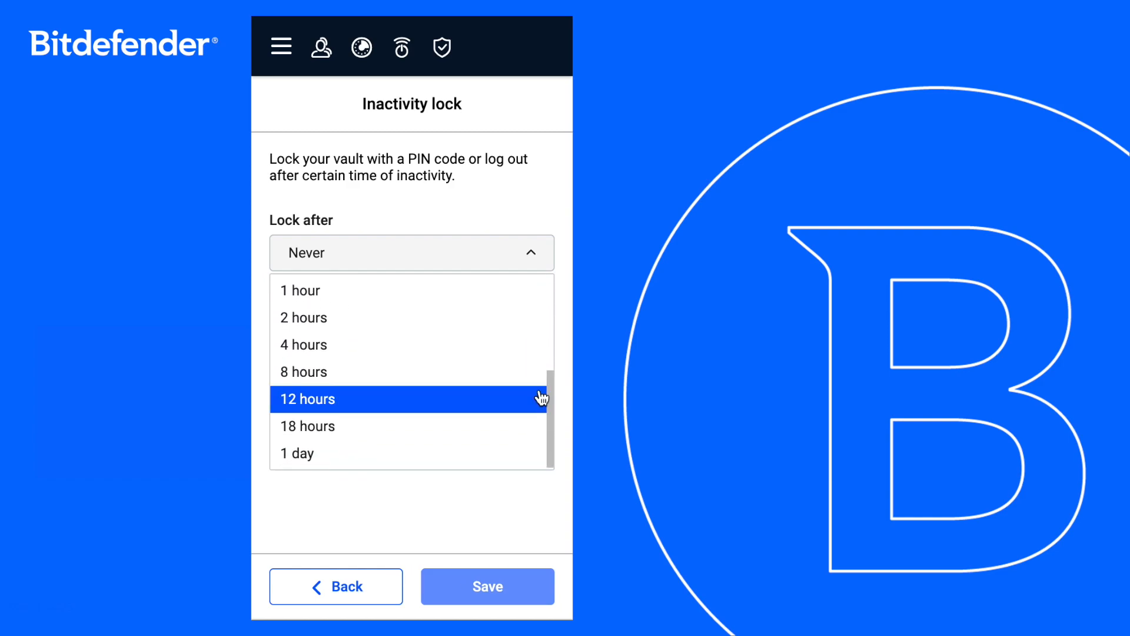
pyautogui.click(307, 399)
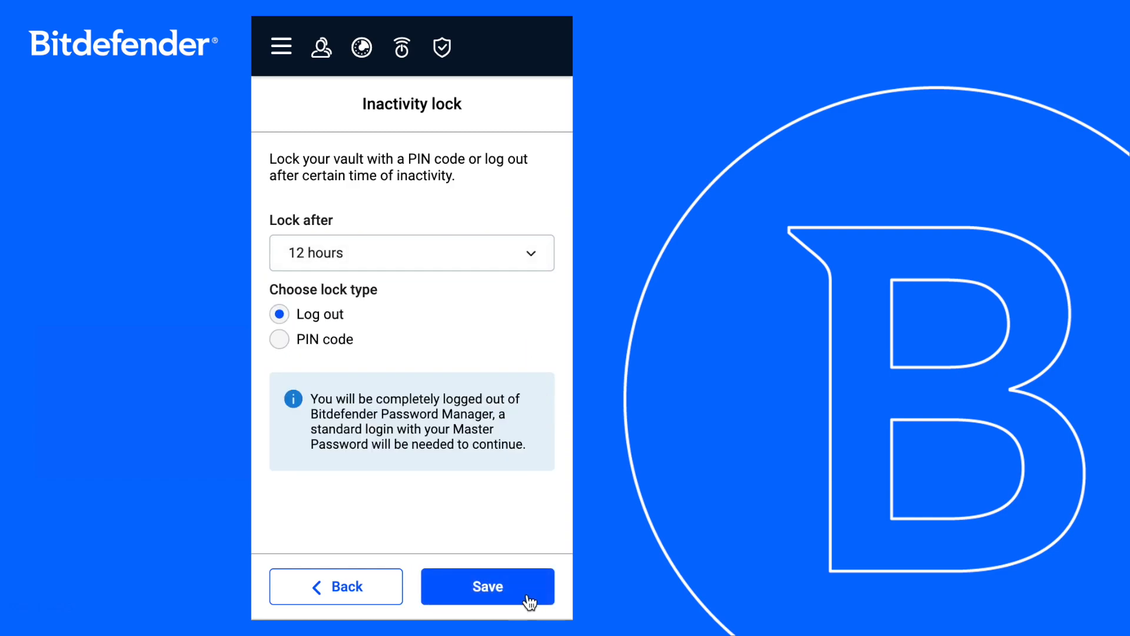
pyautogui.click(487, 586)
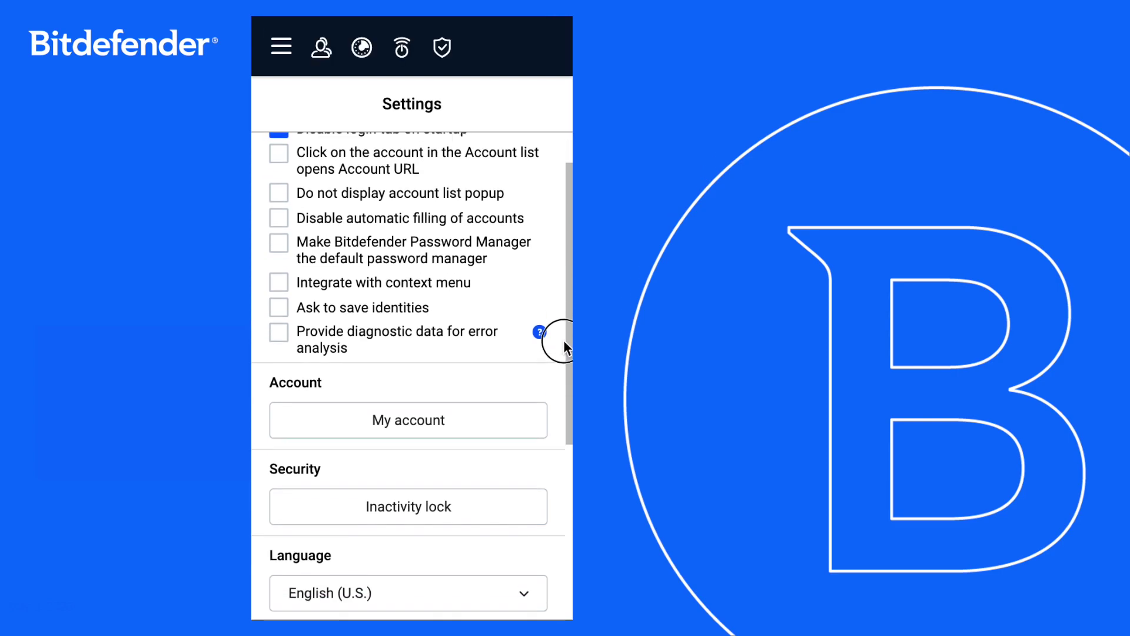
# View the empty Manage blocked websites list under Data and return to Settings.
pyautogui.scroll(-3)
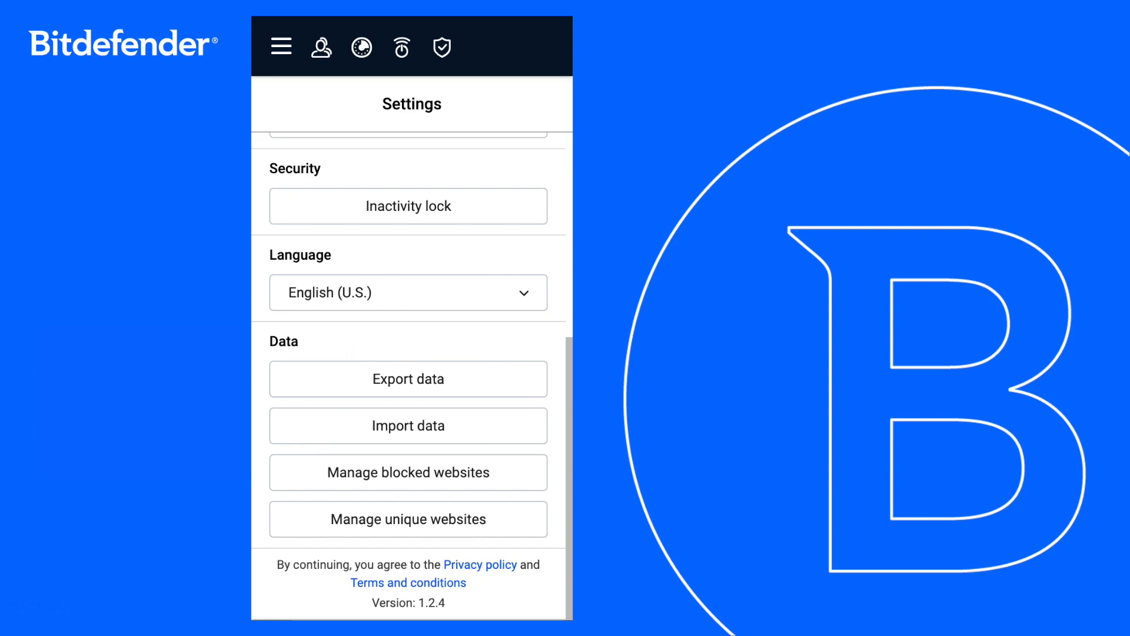
pyautogui.click(407, 472)
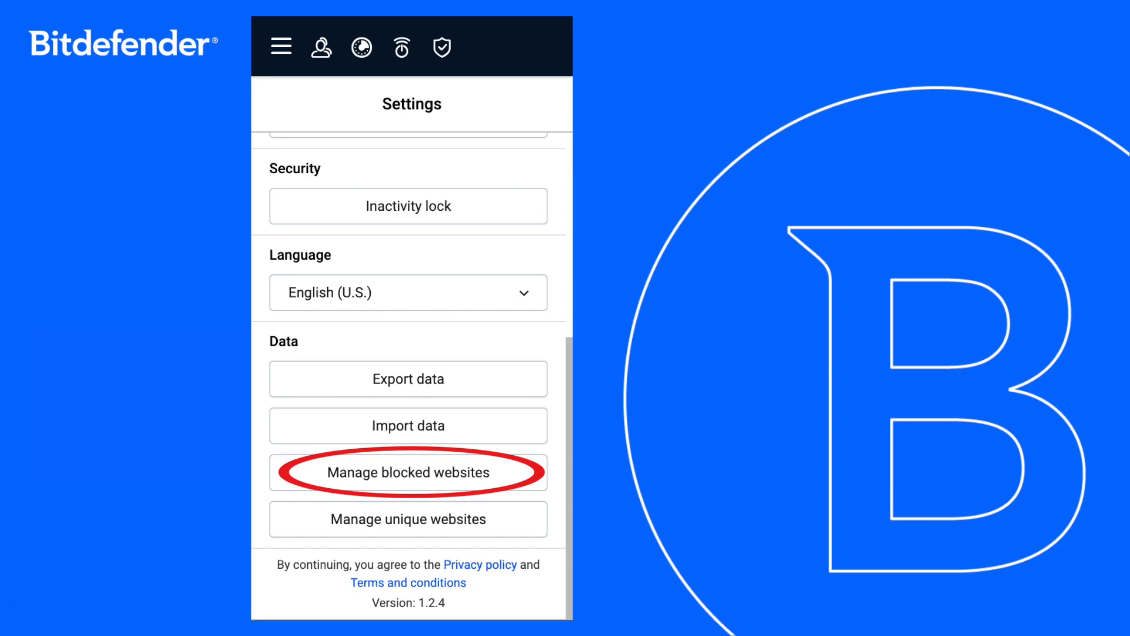
pyautogui.moveTo(514, 482)
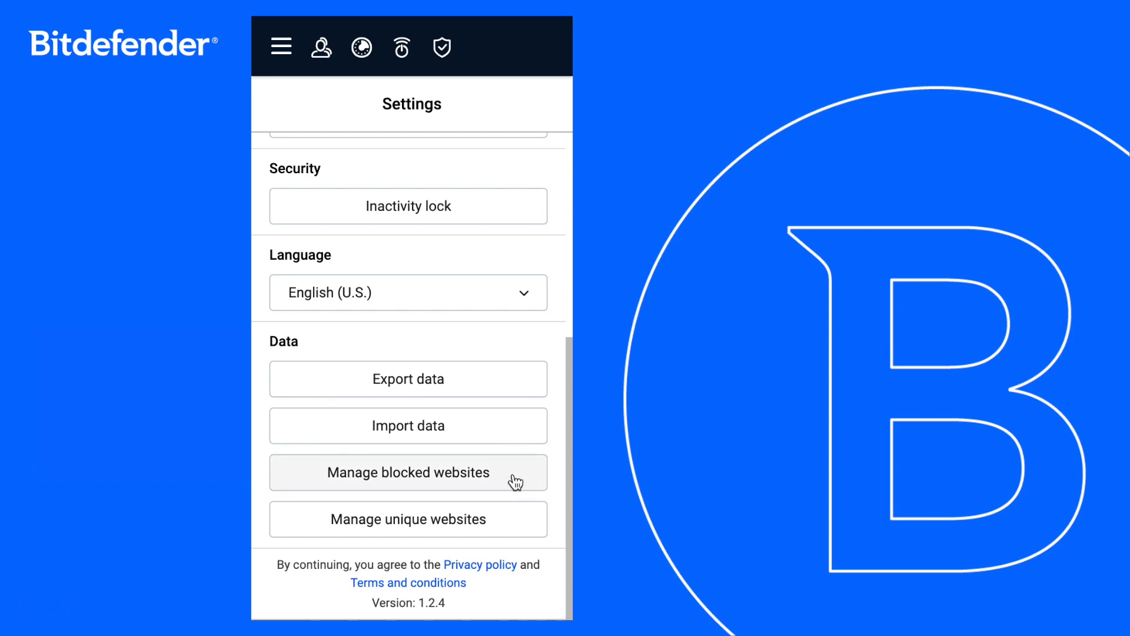
pyautogui.click(407, 472)
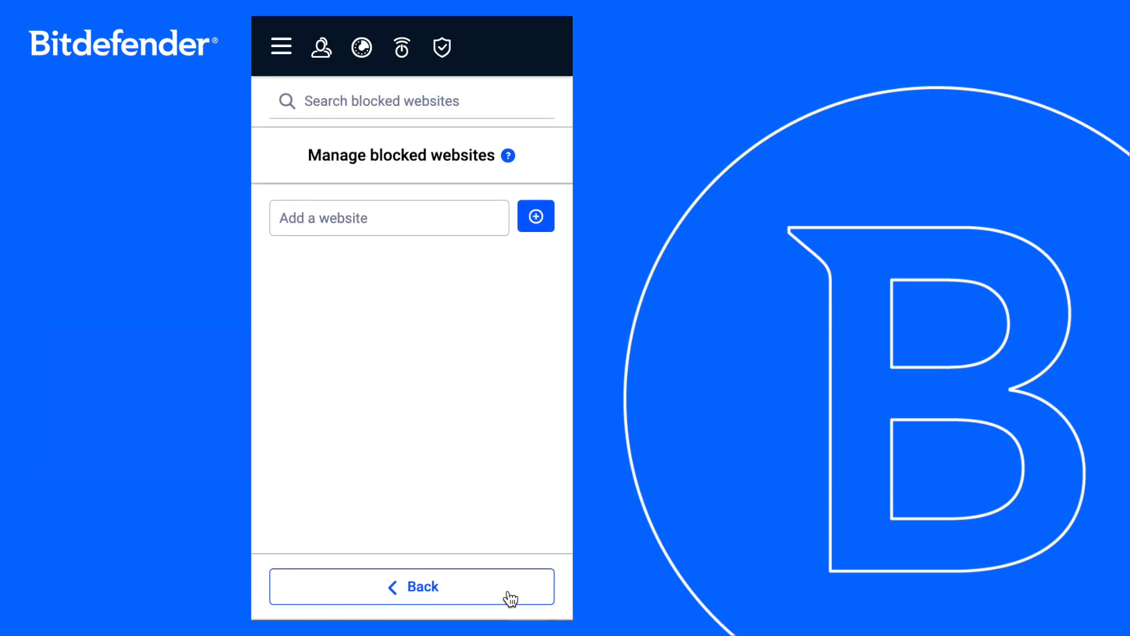
pyautogui.click(413, 586)
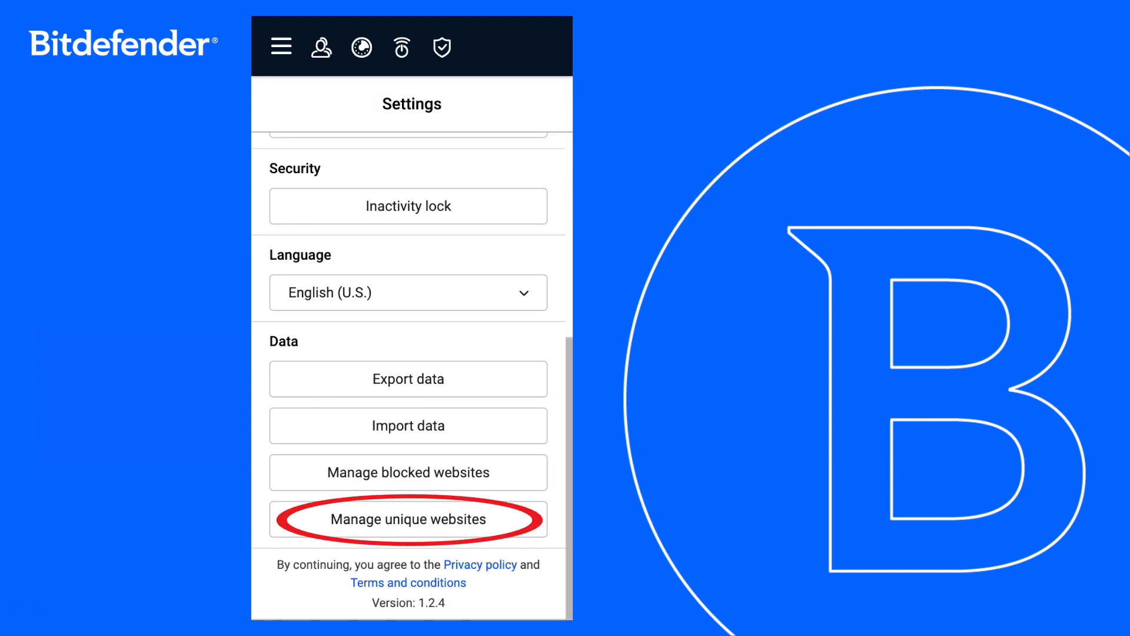
# View the empty Manage unique websites list and read its help explanation.
pyautogui.click(407, 521)
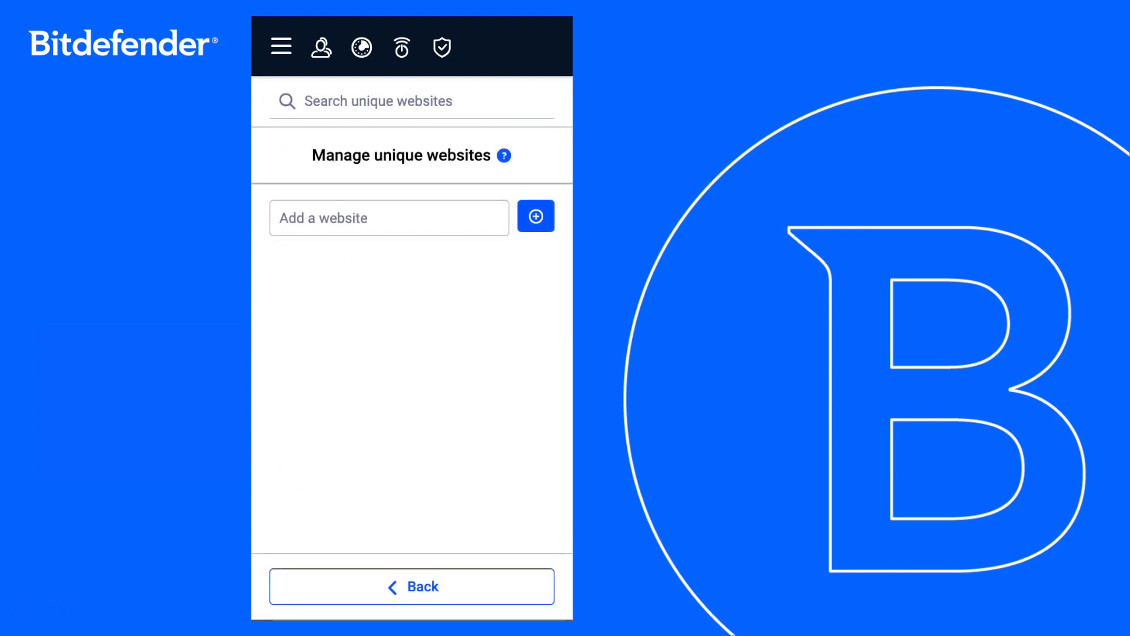
pyautogui.click(504, 155)
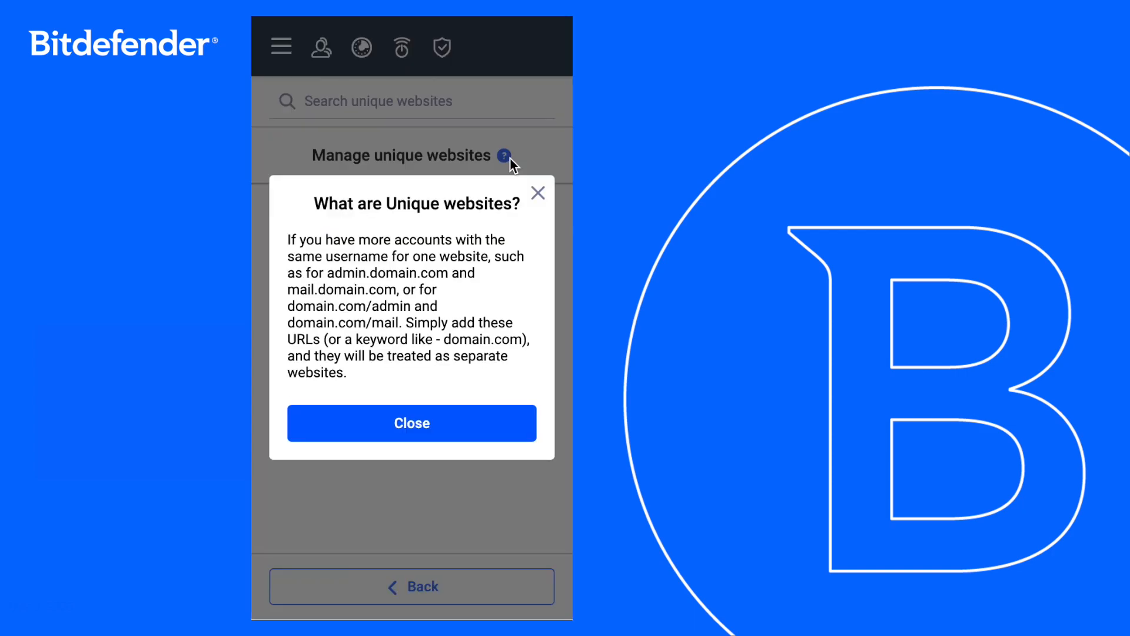
pyautogui.click(280, 47)
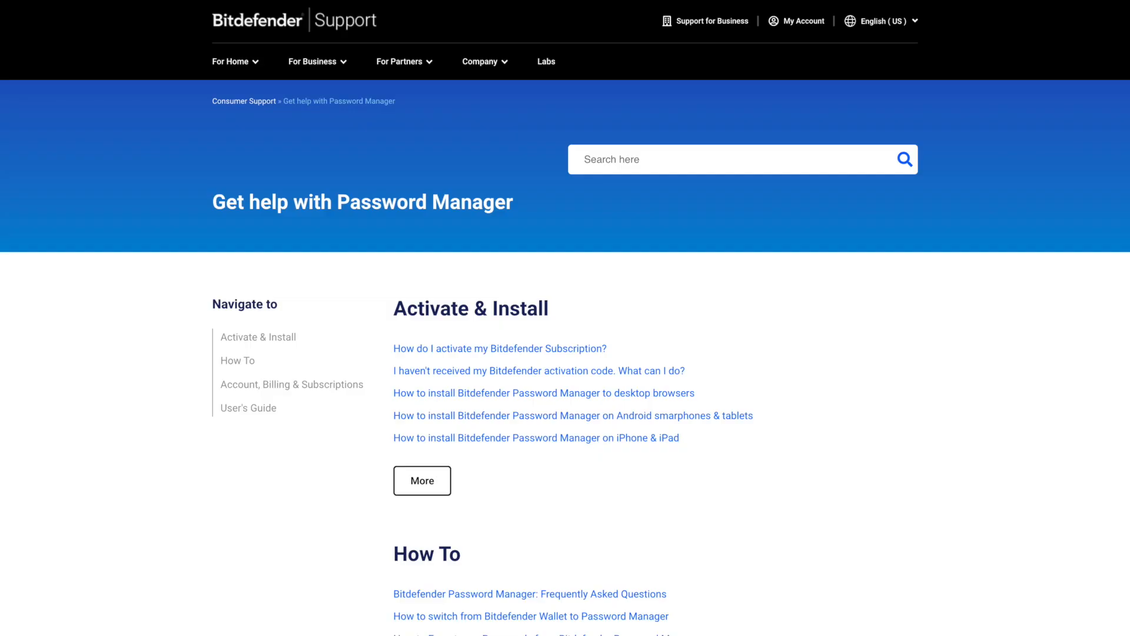
# Scroll the Password Manager support page down to its How To, Billing and User's Guide sections.
pyautogui.scroll(-3)
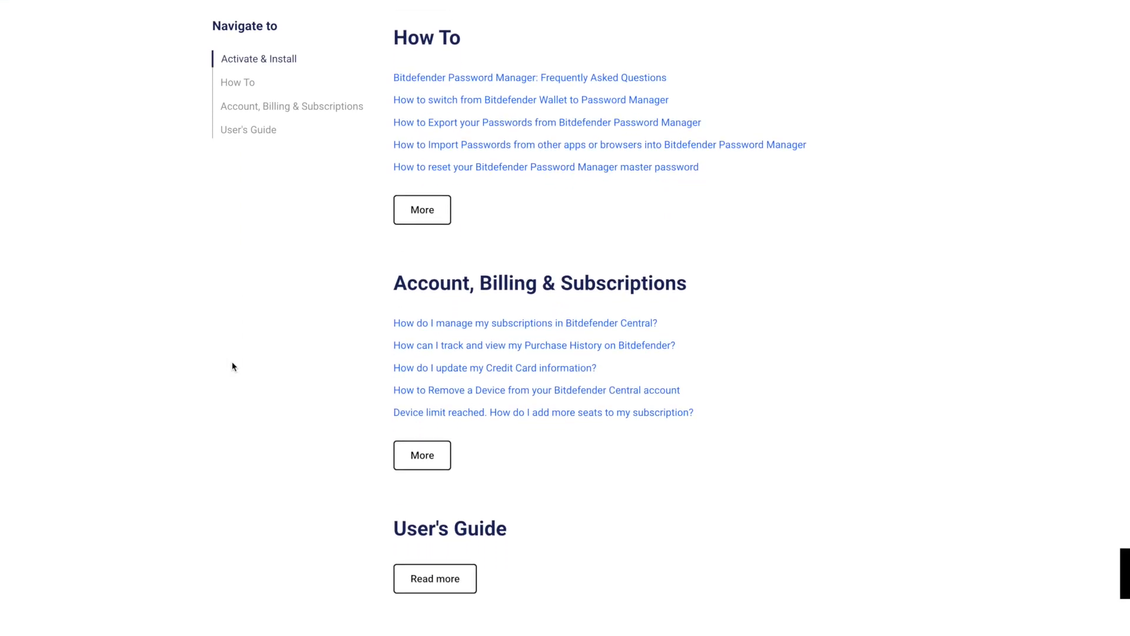